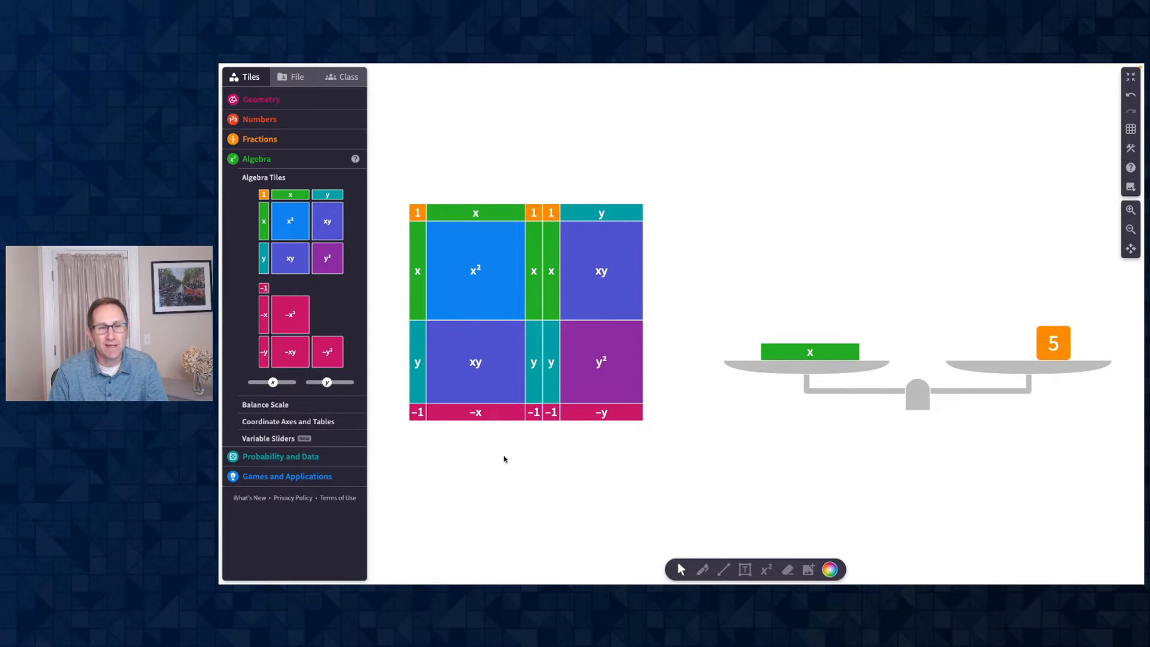
{"action": "mouse_move", "coordinate": [984, 388]}
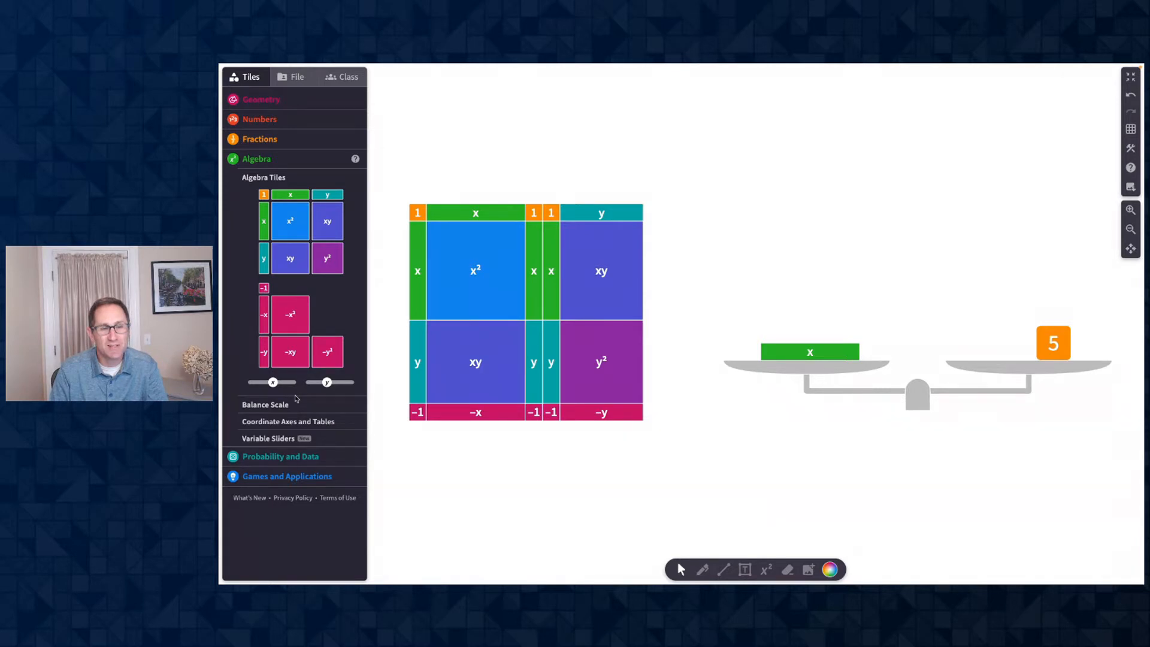
{"action": "mouse_move", "coordinate": [280, 395]}
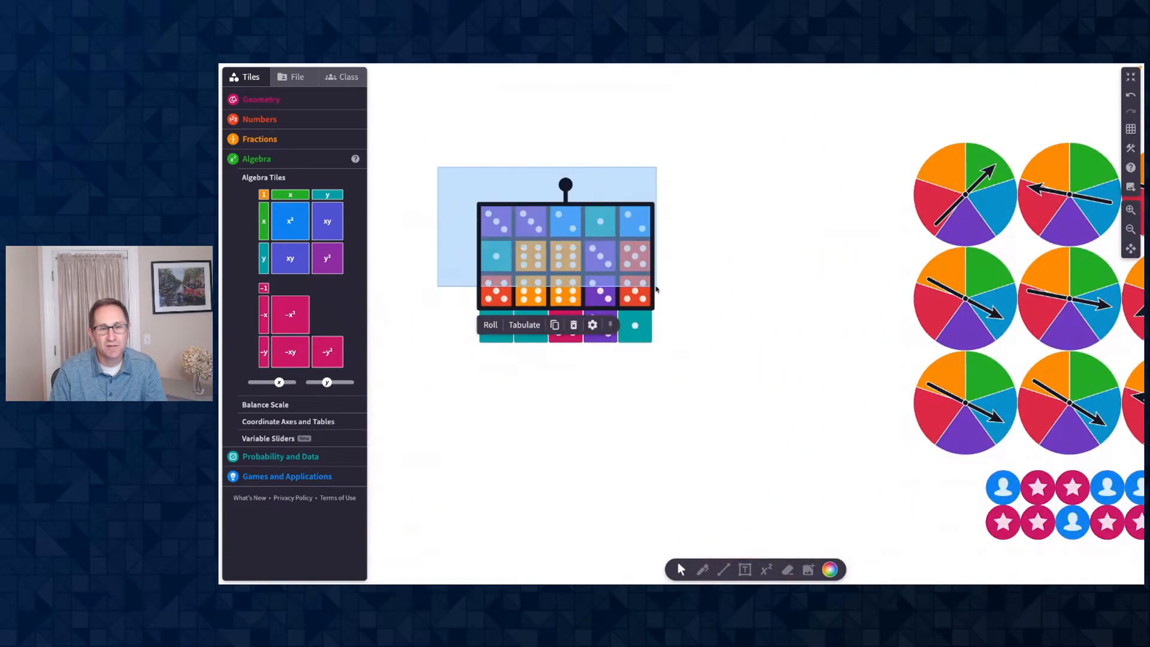
Tabulate the dice group into a Value/Count table, reroll, and open the table's settings
{"action": "left_click", "coordinate": [490, 325]}
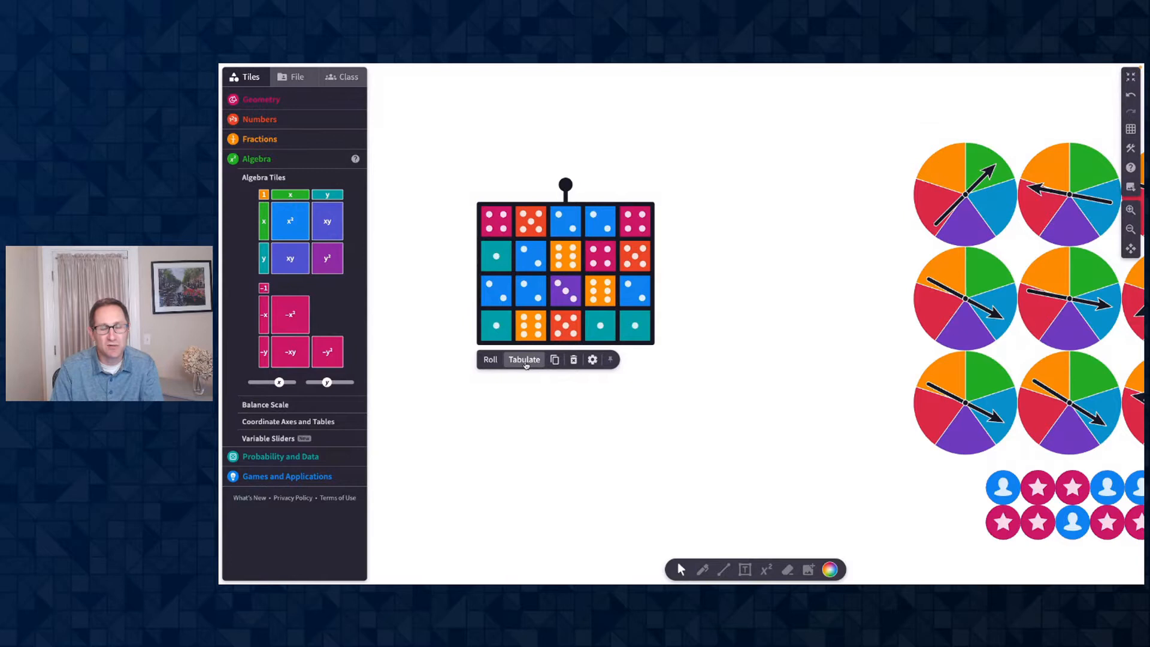
{"action": "left_click", "coordinate": [524, 359]}
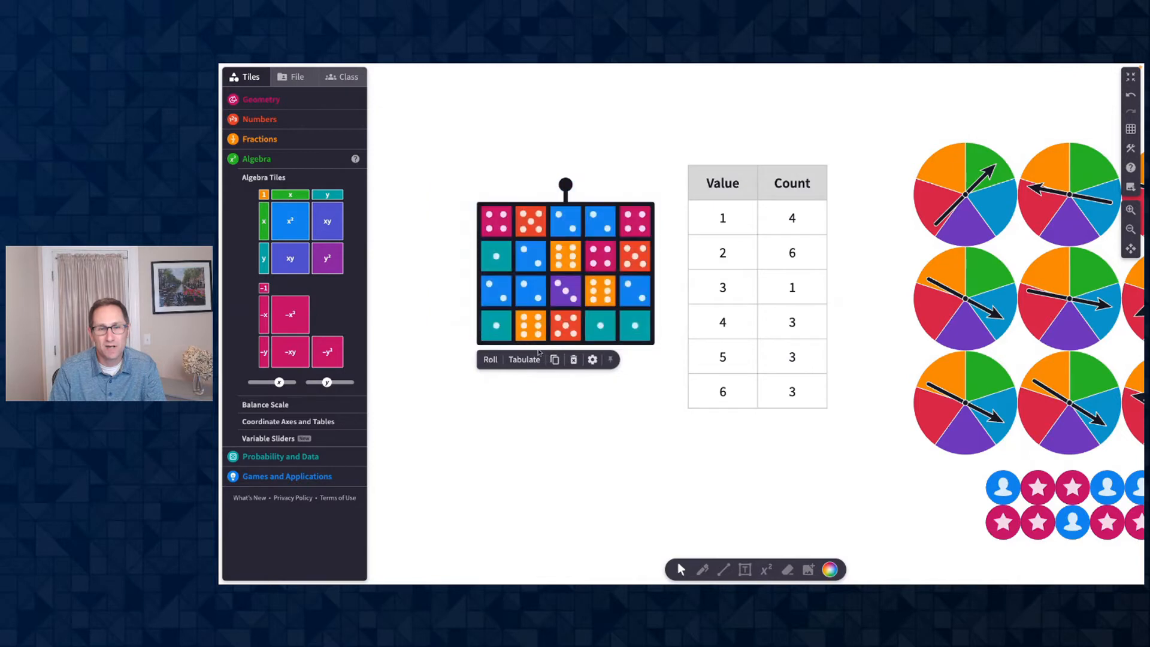
{"action": "left_click", "coordinate": [490, 359]}
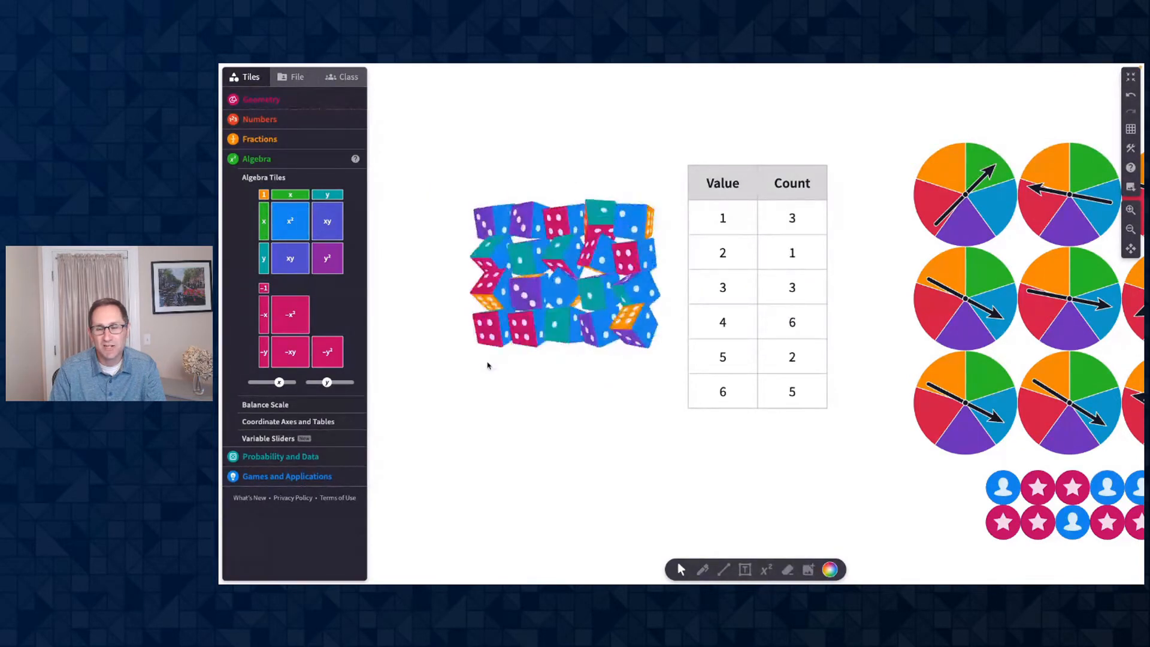
{"action": "left_click", "coordinate": [490, 359]}
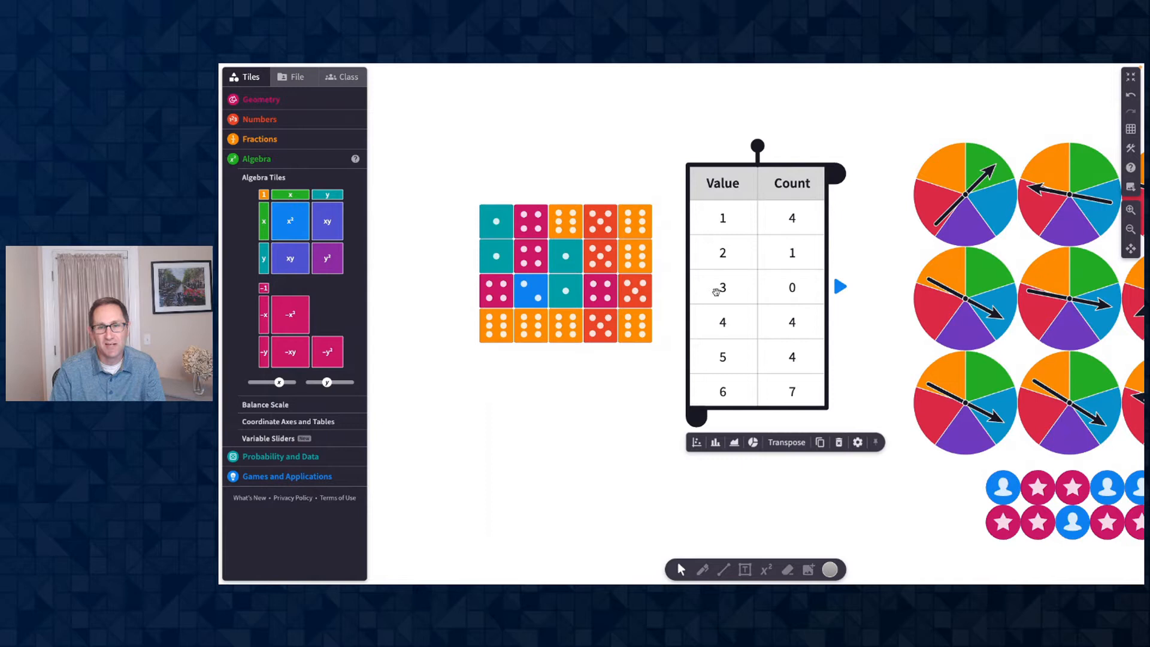
{"action": "left_click", "coordinate": [857, 443]}
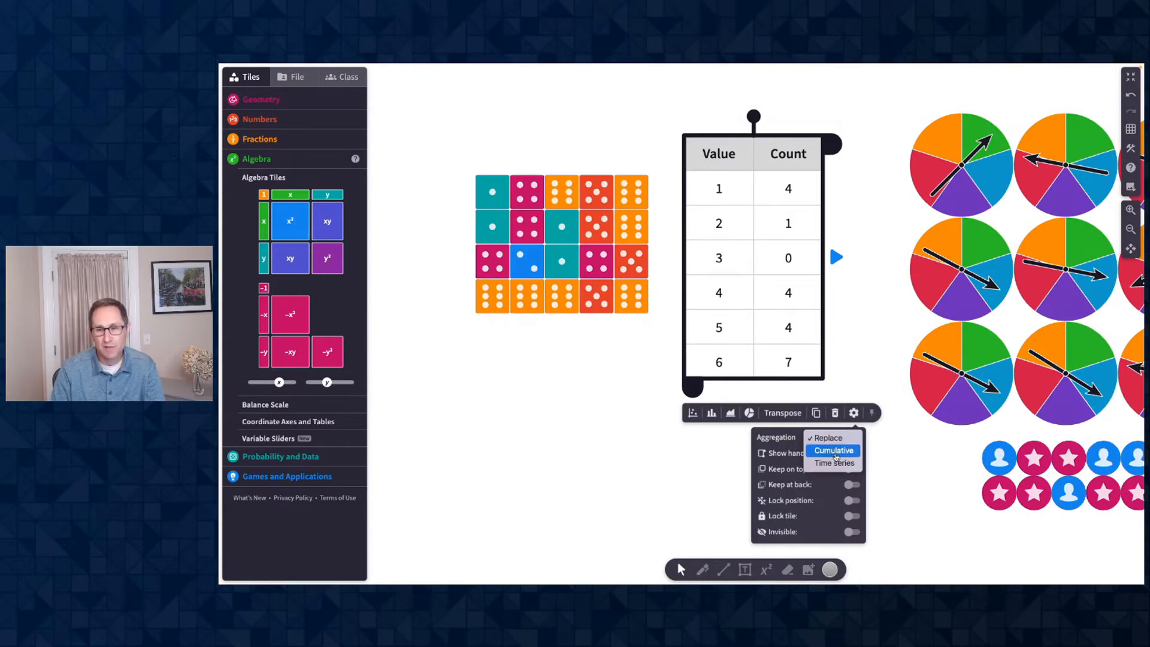
Switch the table aggregation to Cumulative, then roll the dice twice to accumulate counts
{"action": "left_click", "coordinate": [833, 450]}
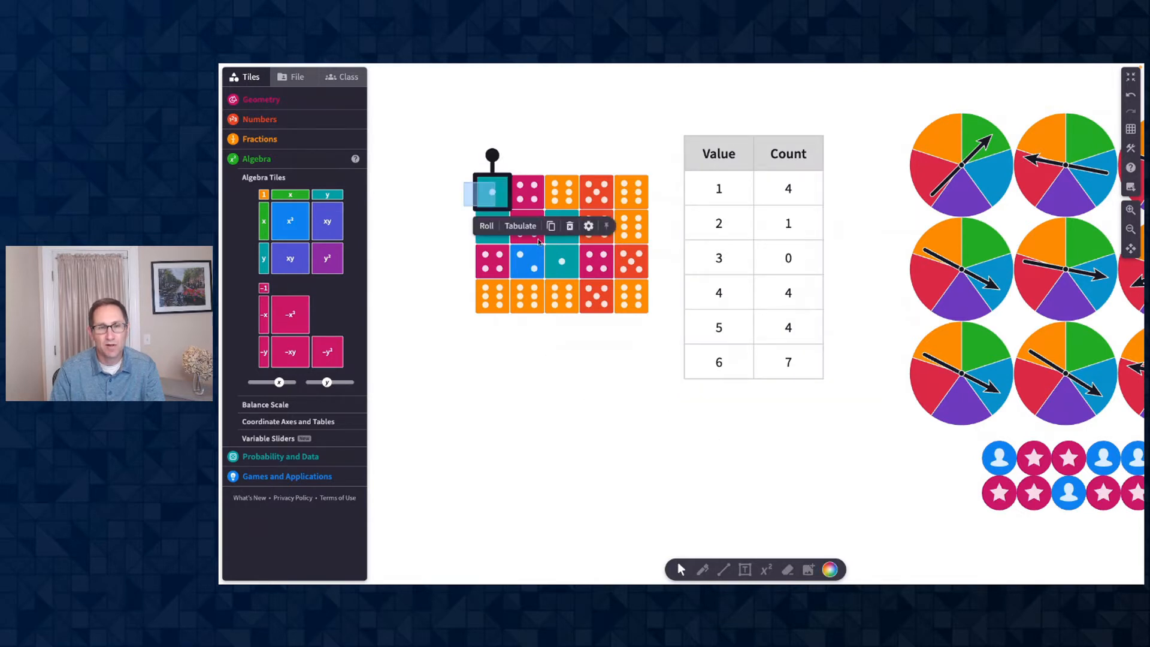
{"action": "left_click", "coordinate": [487, 225]}
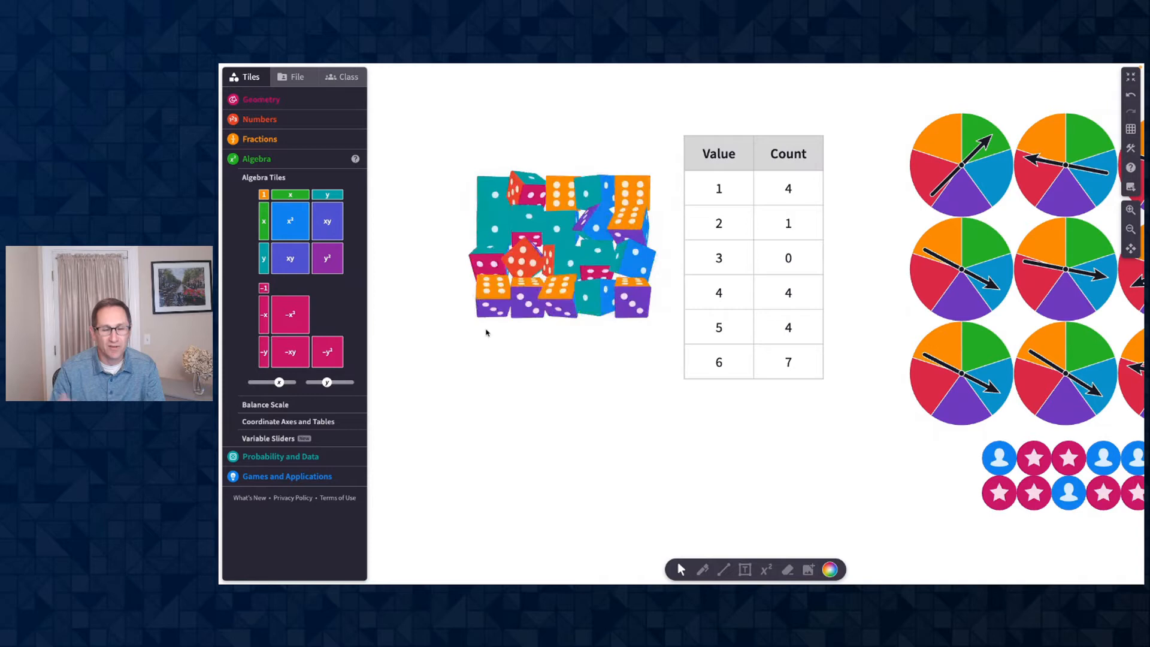
{"action": "left_click", "coordinate": [485, 330]}
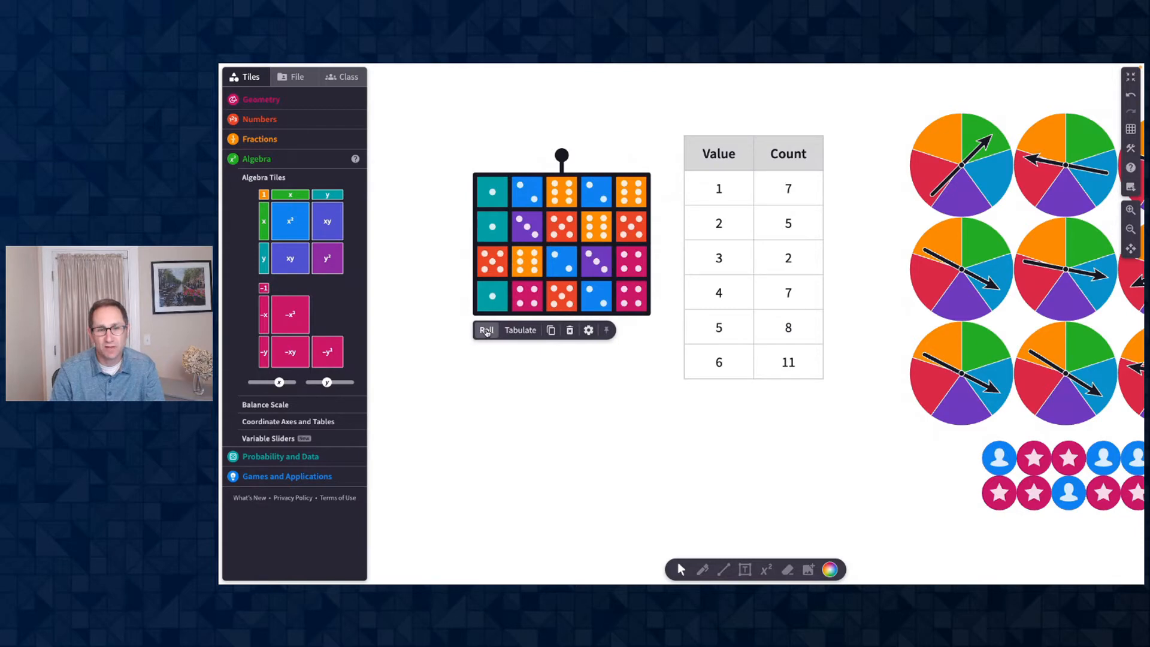
{"action": "left_click", "coordinate": [486, 329]}
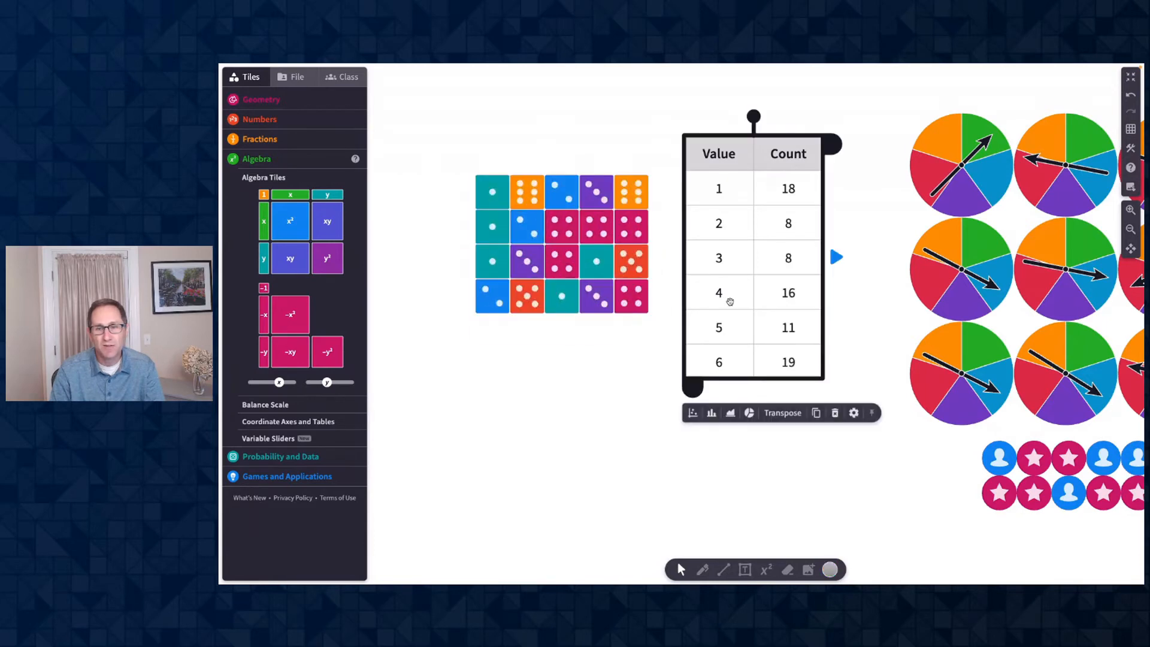
{"action": "mouse_move", "coordinate": [711, 412]}
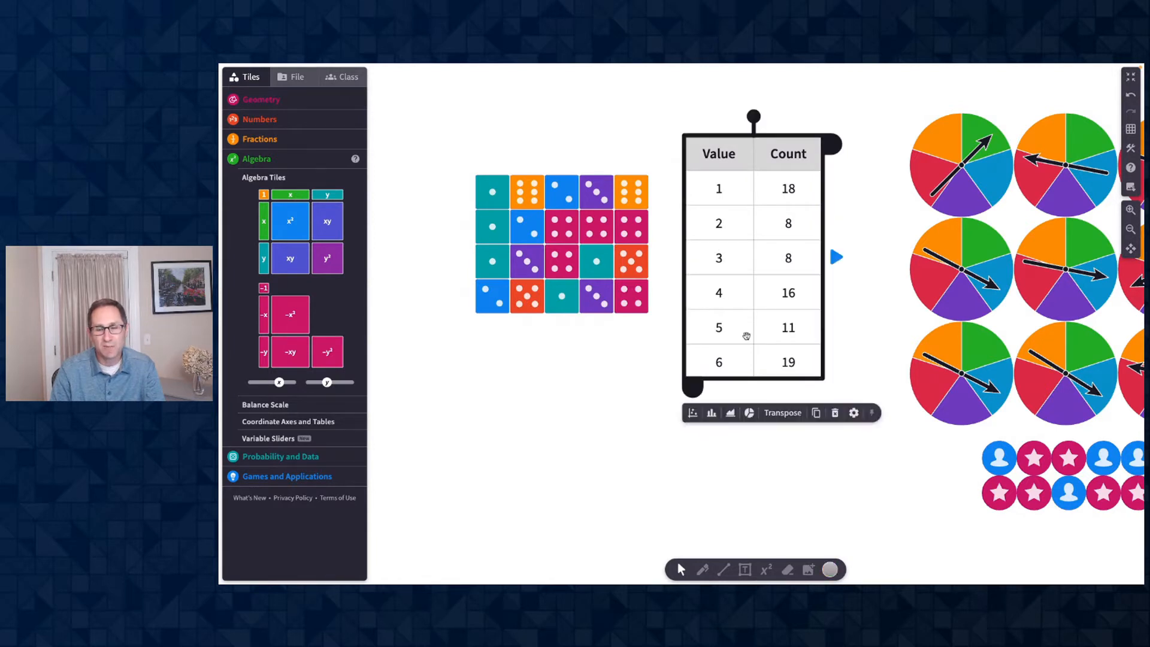
{"action": "mouse_move", "coordinate": [711, 412]}
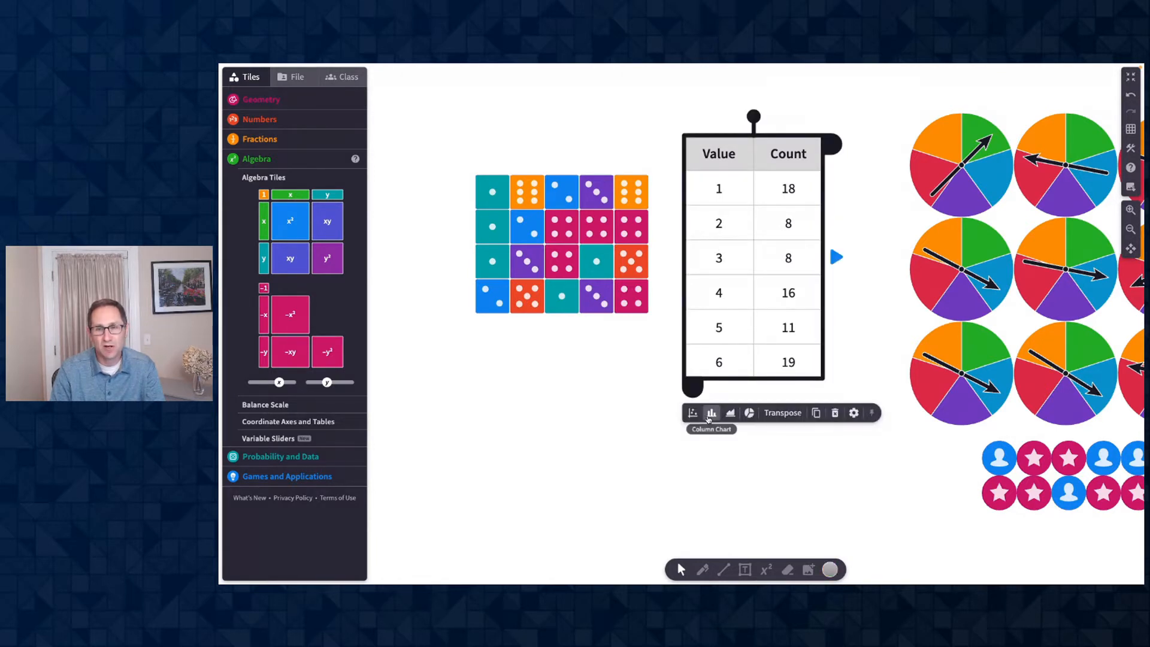
Add a column chart of the dice counts and roll the dice twice more
{"action": "left_click", "coordinate": [711, 412]}
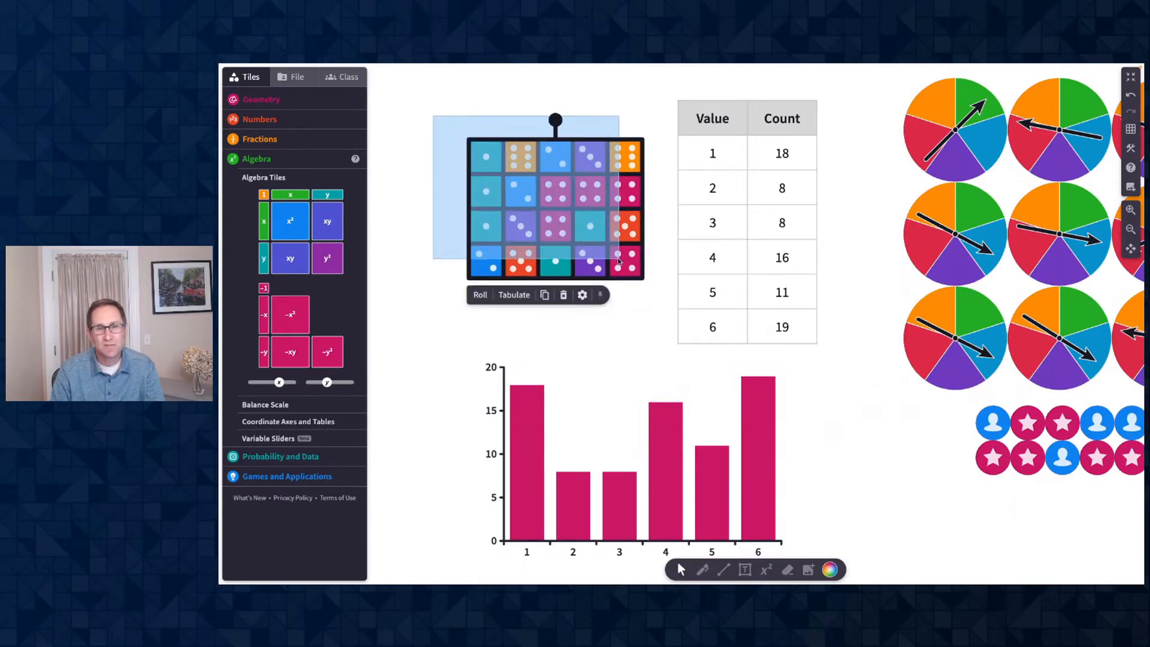
{"action": "left_click", "coordinate": [480, 294]}
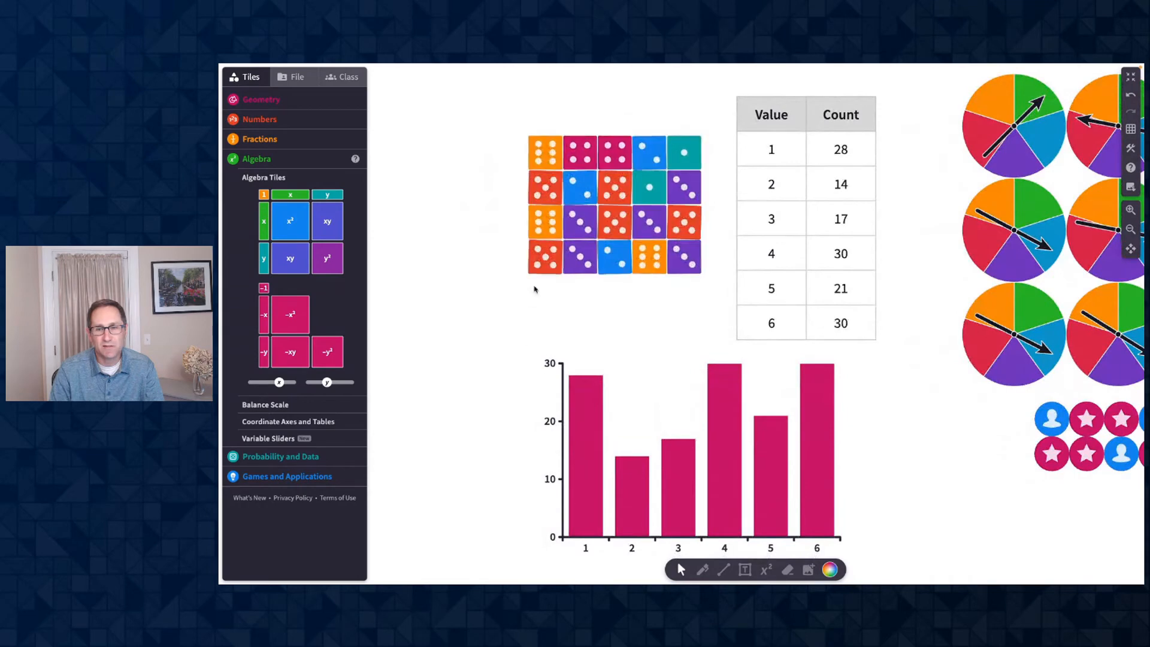
{"action": "left_click", "coordinate": [538, 291]}
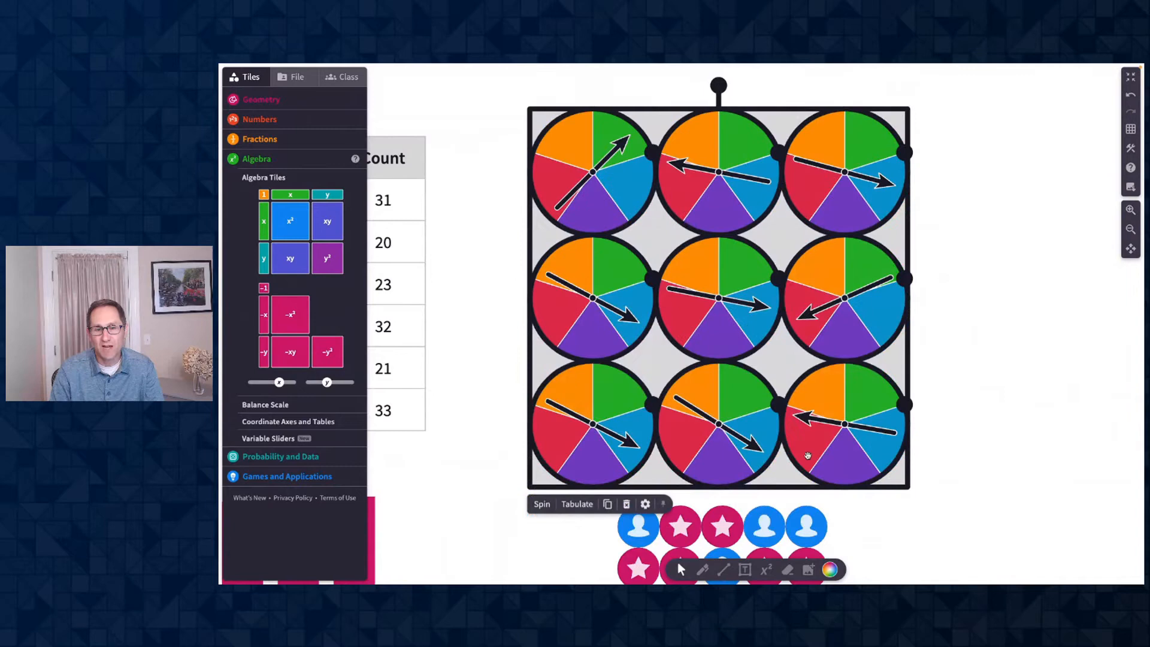
Tabulate the spinner colours with a pie chart, then spin all nine spinners
{"action": "left_click", "coordinate": [576, 504]}
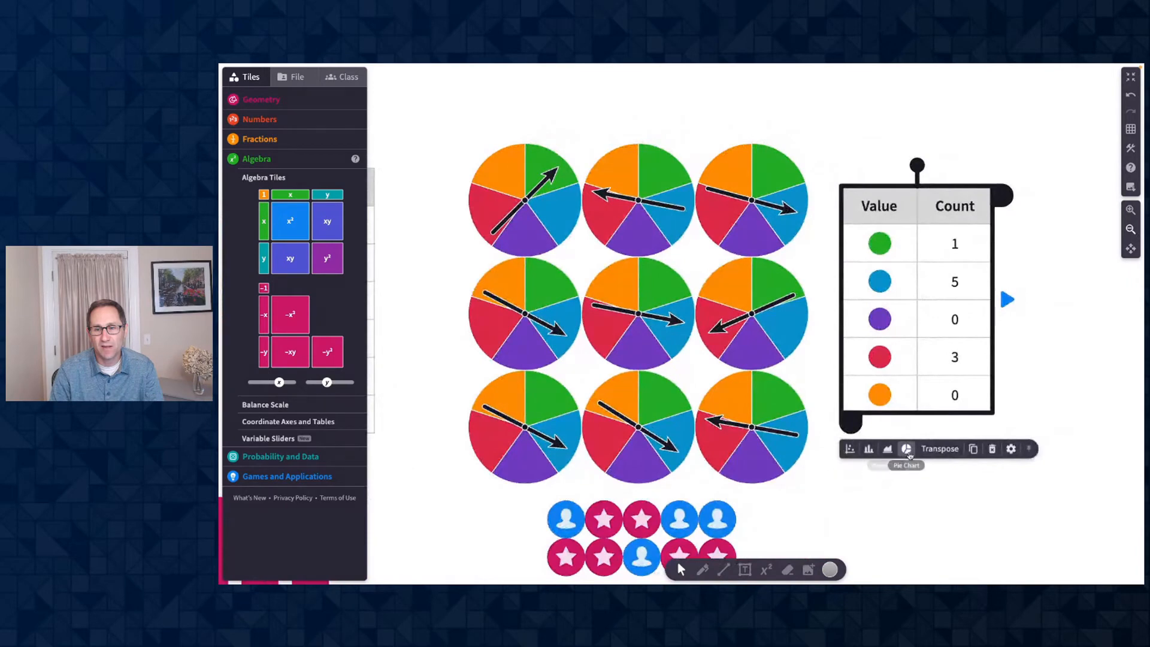
{"action": "left_click", "coordinate": [905, 448]}
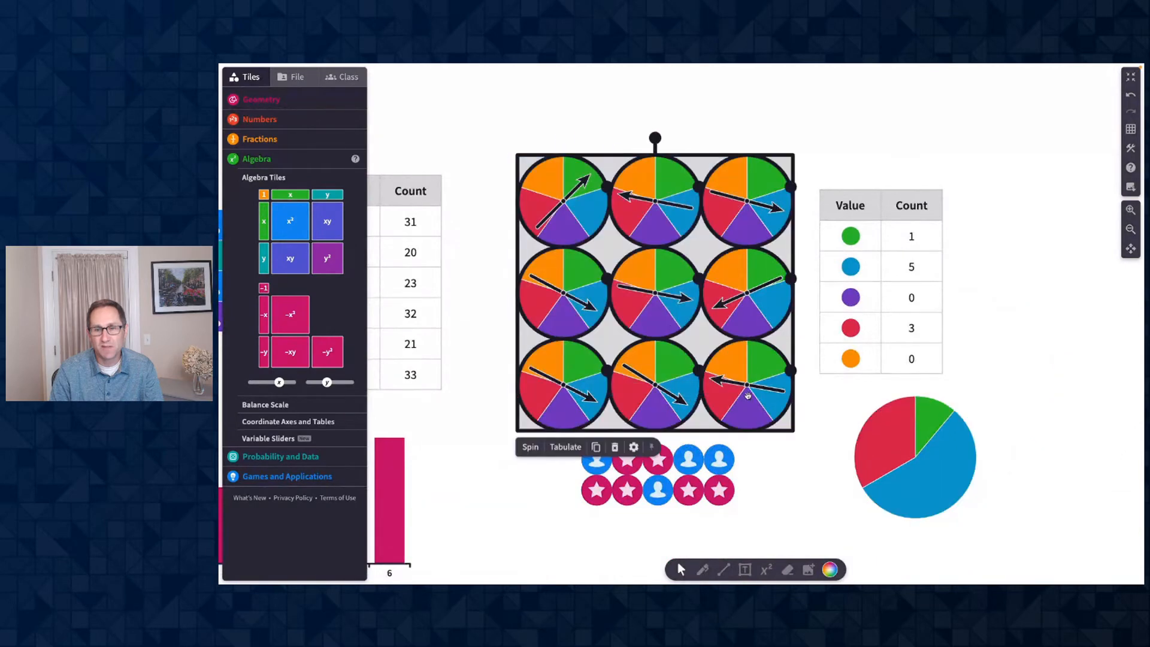
{"action": "left_click", "coordinate": [529, 447]}
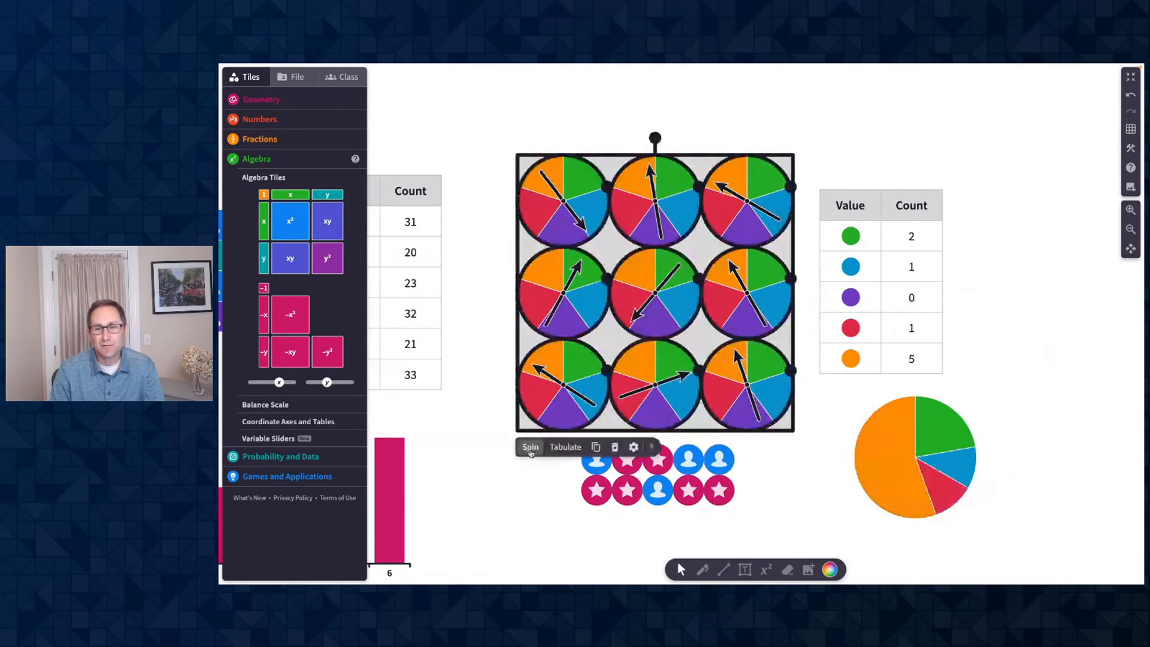
{"action": "left_click", "coordinate": [529, 447]}
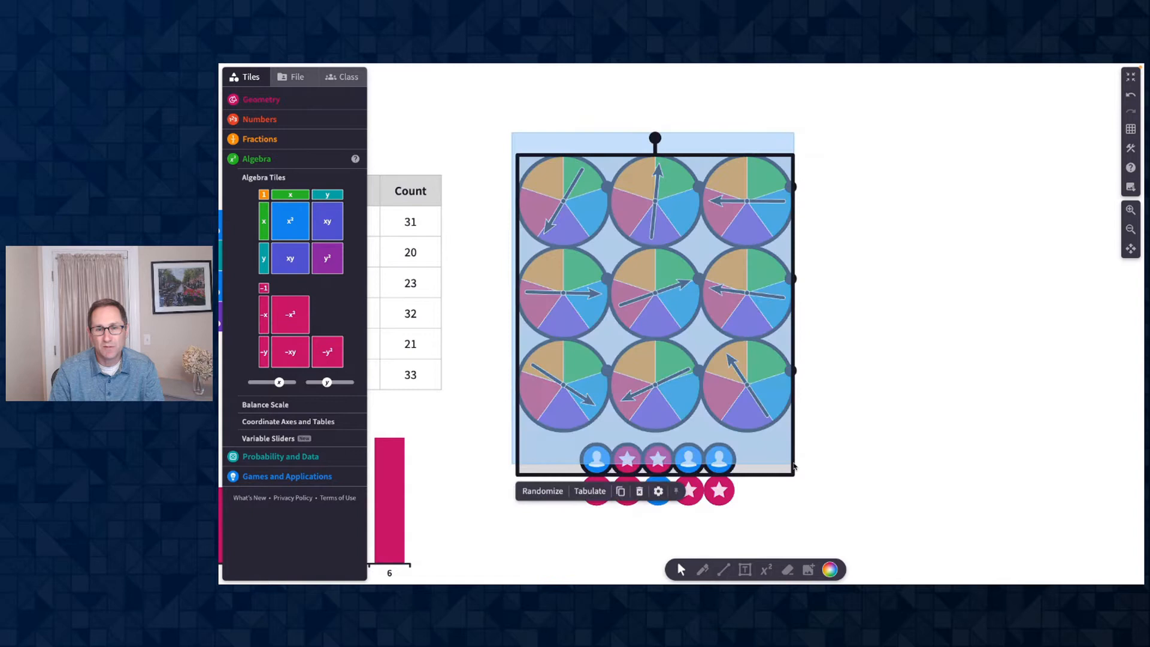
Resize the spinner group frame to enclose both rows of avatar counters
{"action": "left_click", "coordinate": [543, 491]}
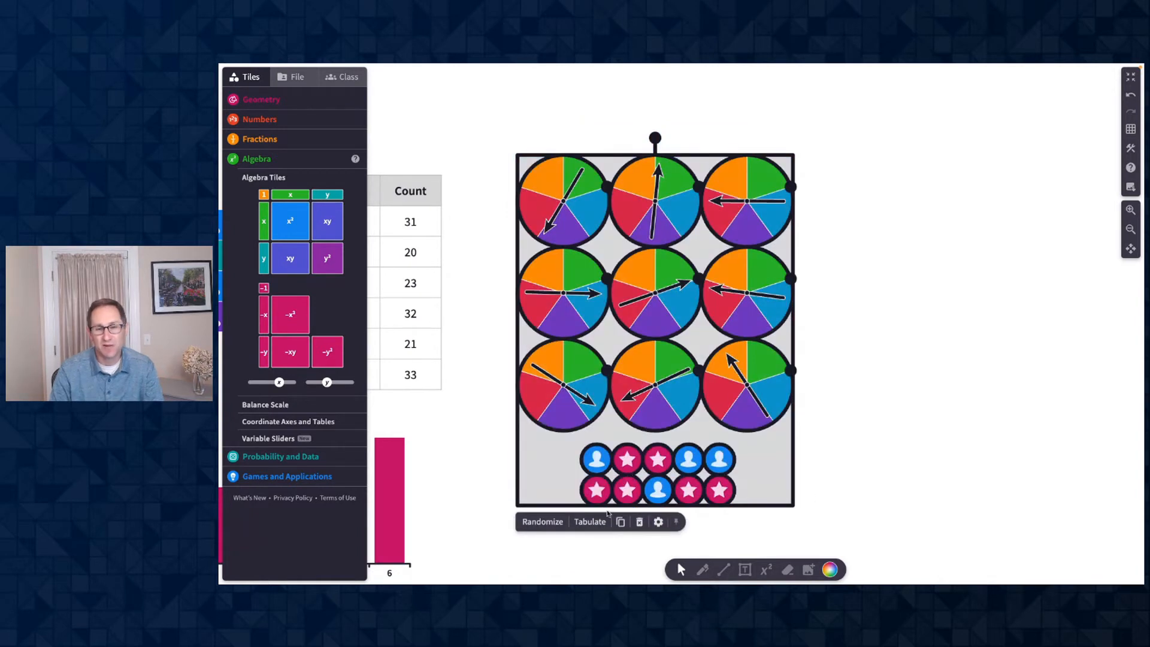
{"action": "left_click", "coordinate": [588, 522]}
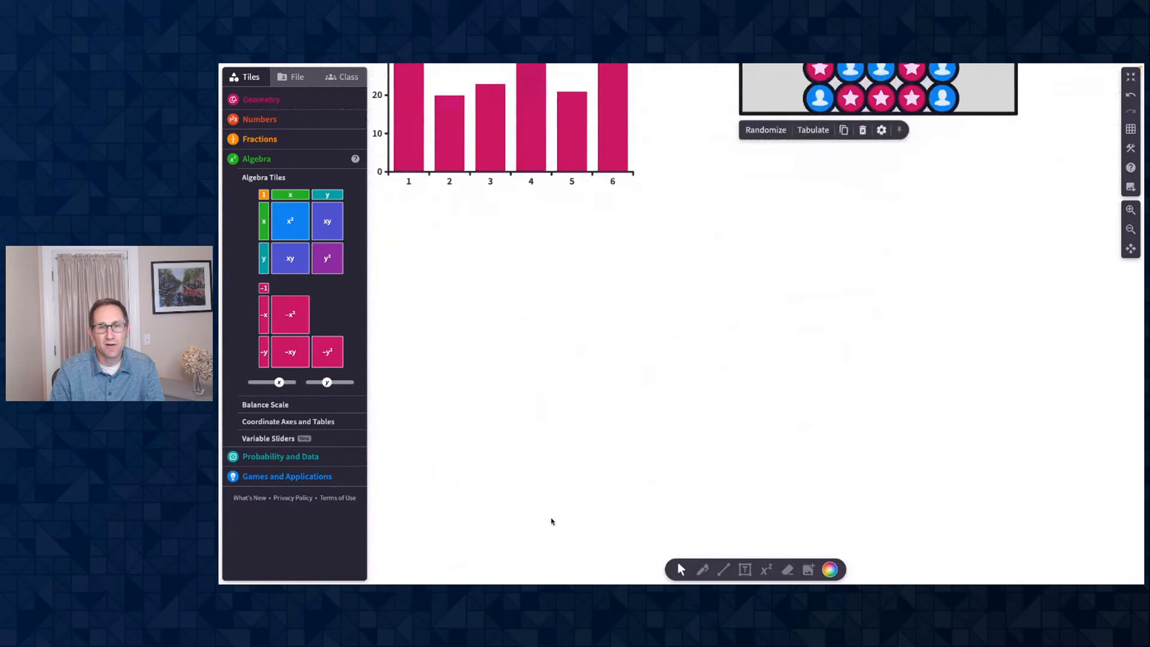
Place a 100 number card from the Numbers category onto the canvas
{"action": "left_click", "coordinate": [259, 119]}
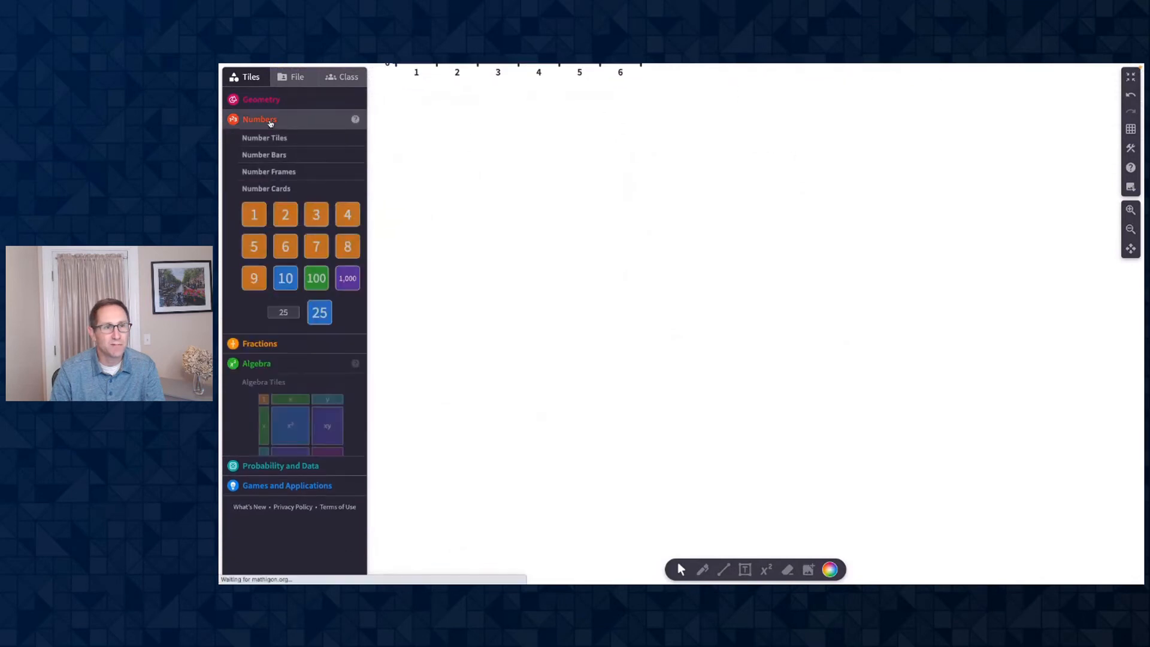
{"action": "left_click", "coordinate": [258, 119]}
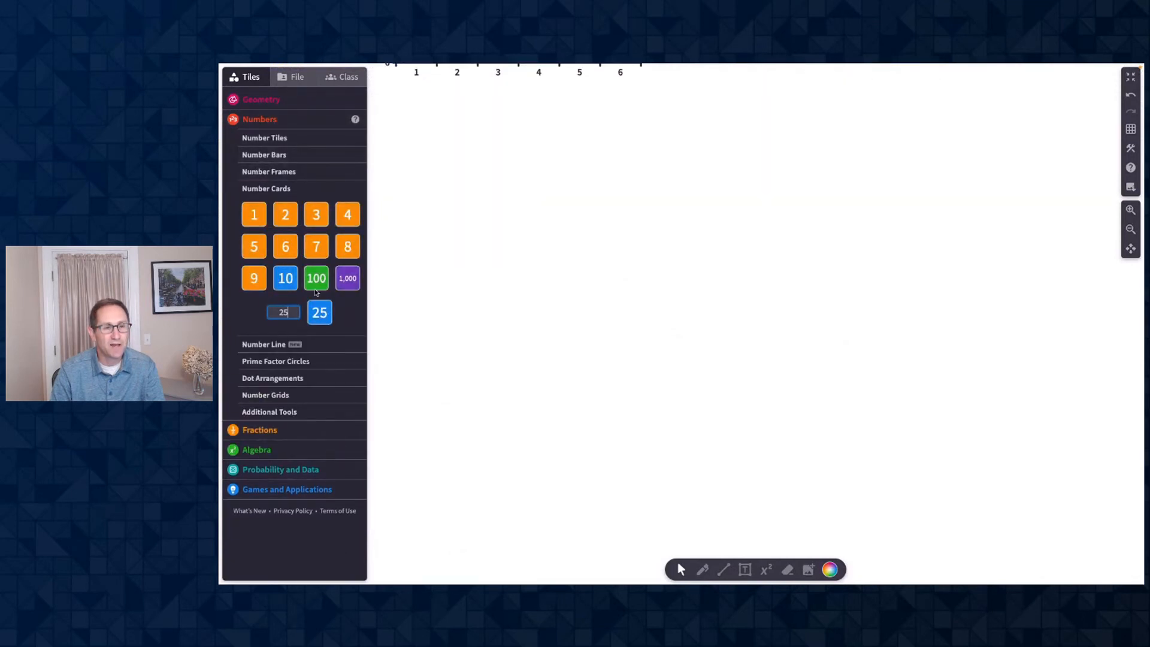
{"action": "left_click_drag", "start_coordinate": [316, 278], "coordinate": [735, 317]}
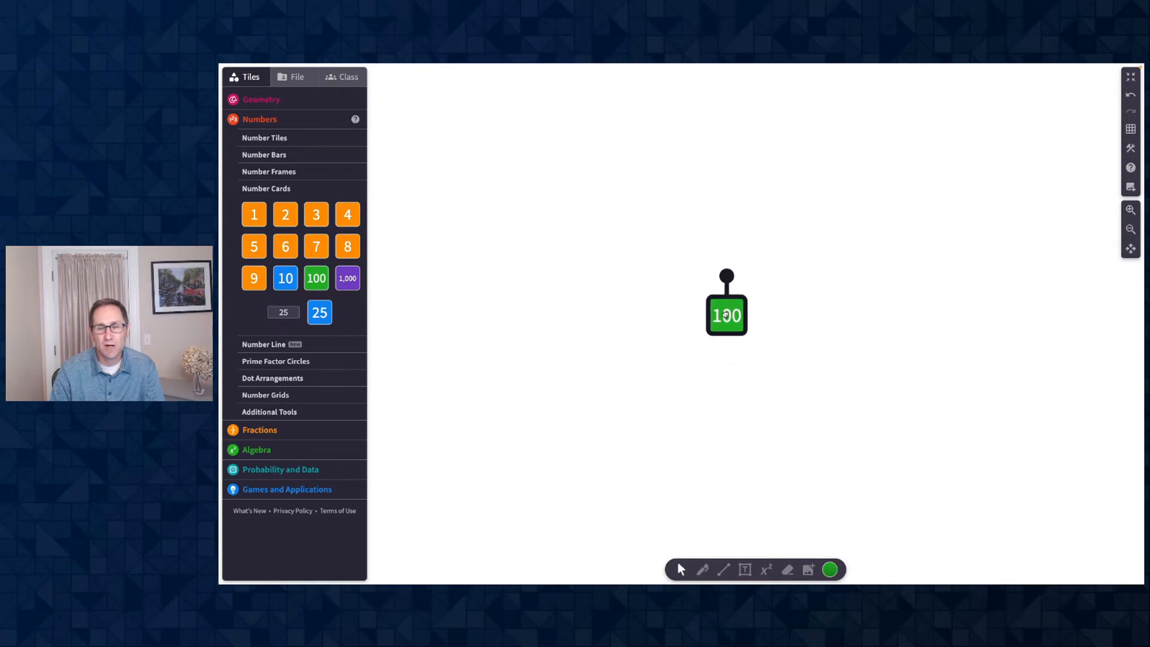
Split the 100 card into tens and ones, merge it back, and move it upper left
{"action": "left_click", "coordinate": [726, 304]}
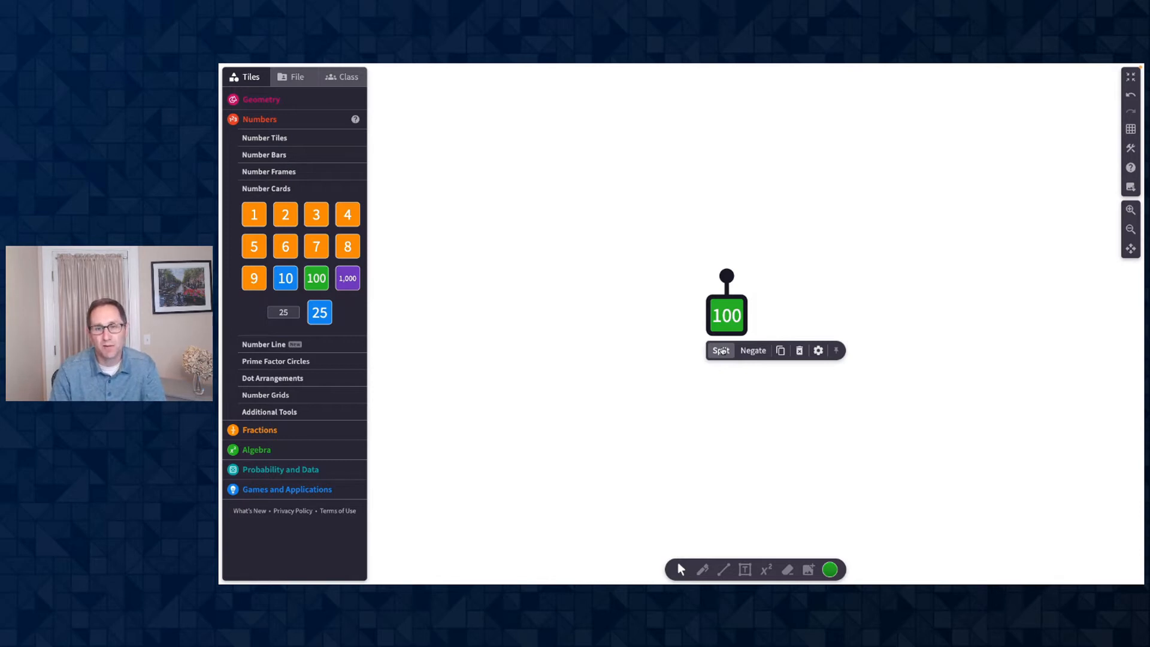
{"action": "left_click", "coordinate": [720, 350]}
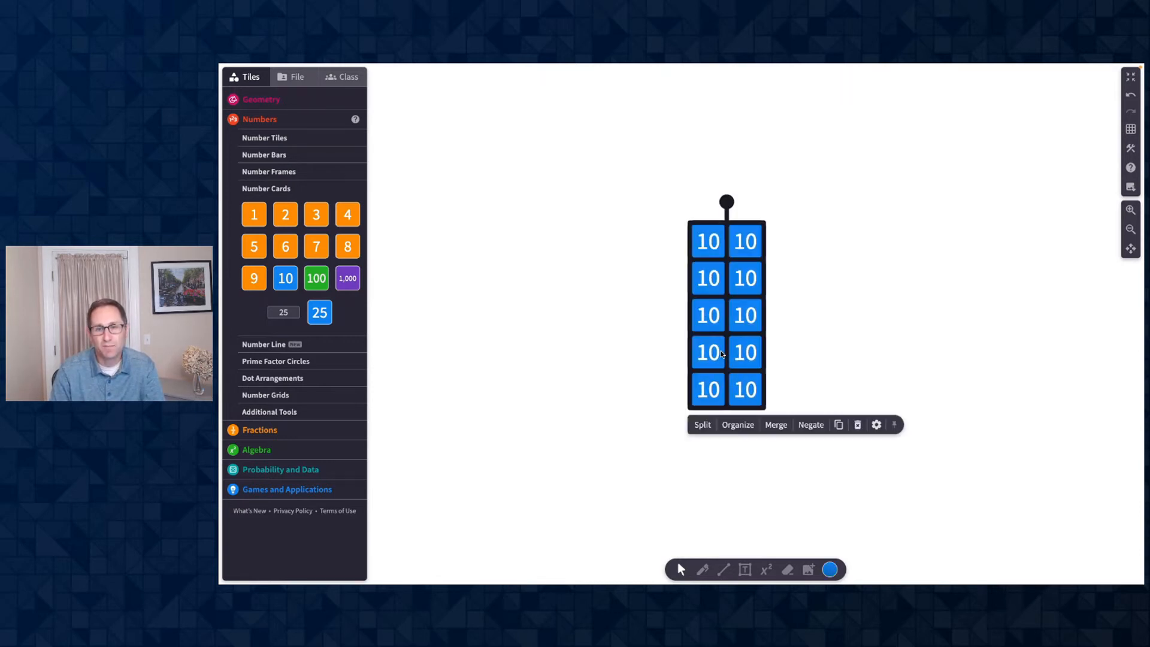
{"action": "mouse_move", "coordinate": [671, 390]}
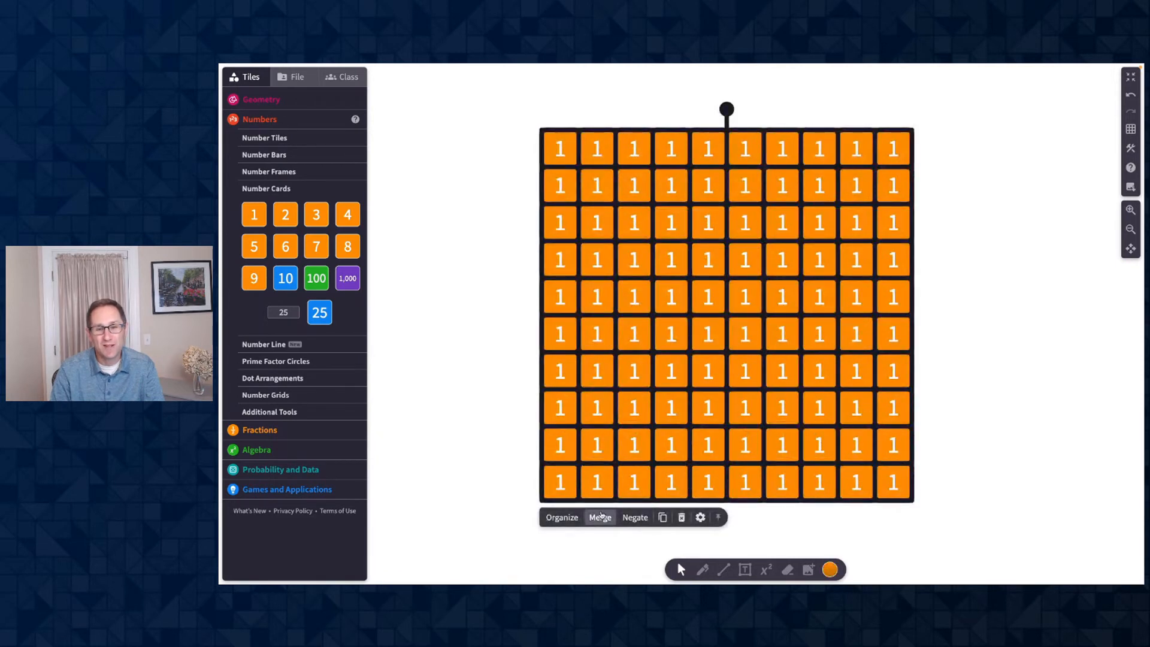
{"action": "left_click", "coordinate": [600, 517]}
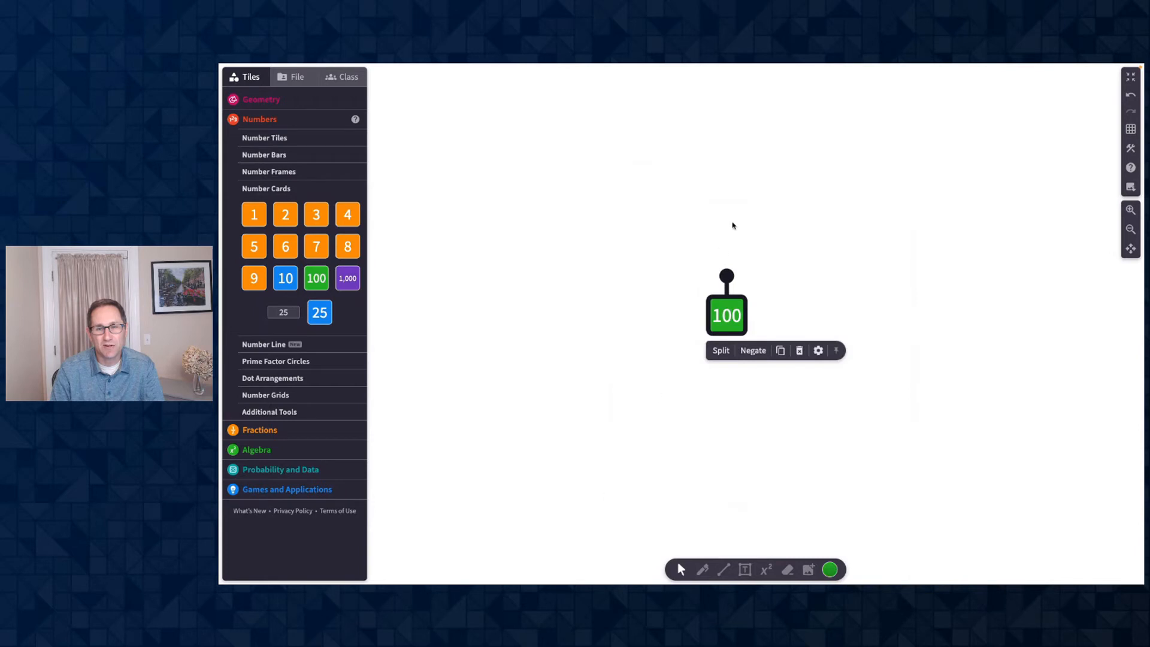
{"action": "left_click_drag", "start_coordinate": [727, 314], "coordinate": [525, 211]}
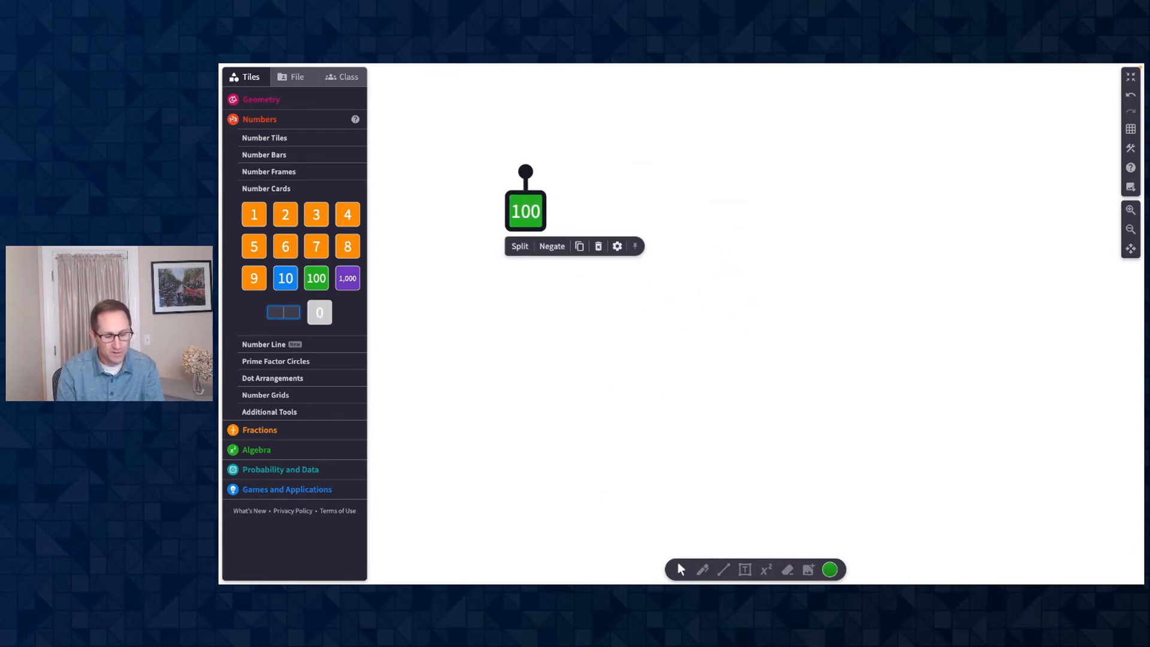
Add a 453 card and split it into four 100s, five 10s and three 1s
{"action": "type", "text": "453"}
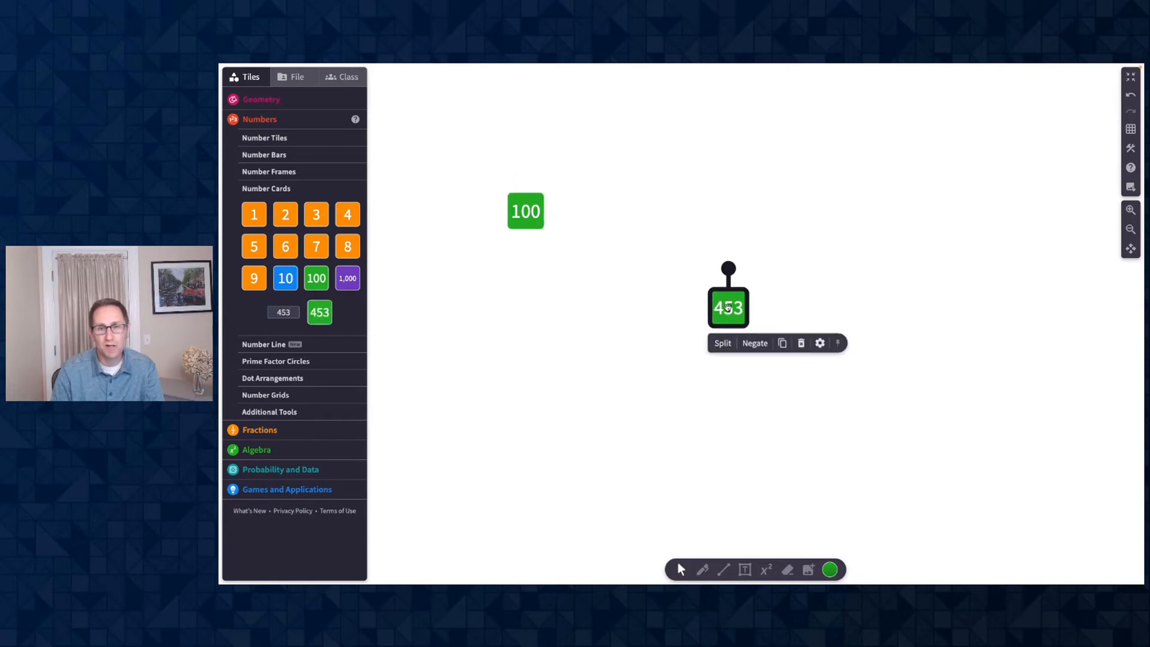
{"action": "left_click", "coordinate": [722, 343]}
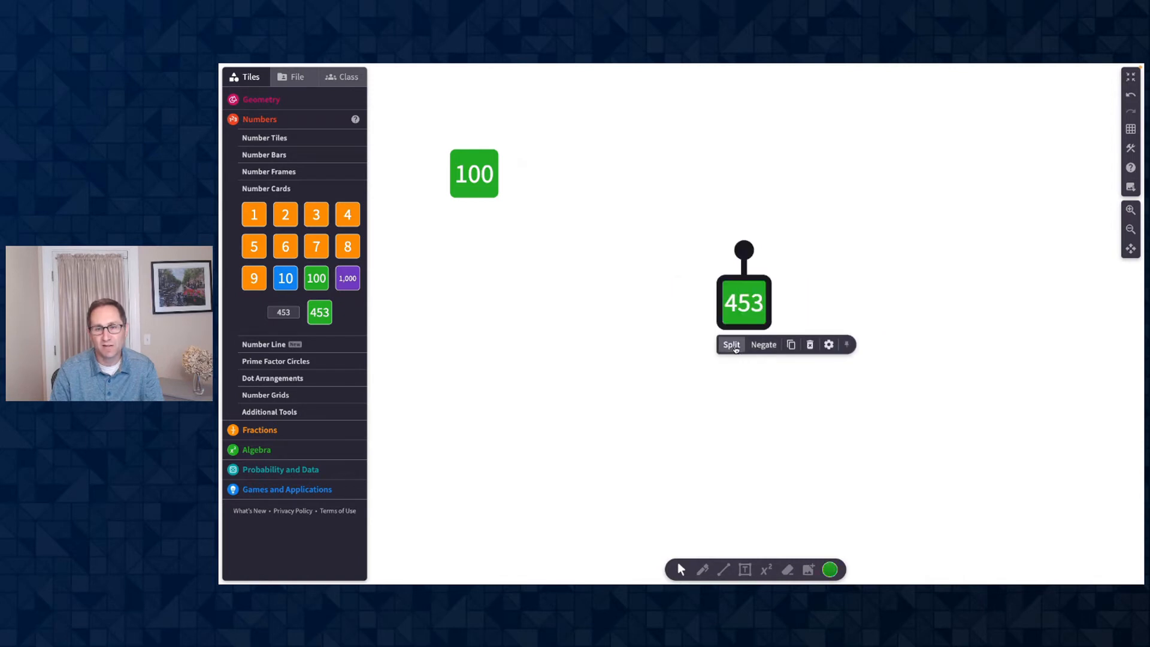
{"action": "left_click", "coordinate": [731, 345]}
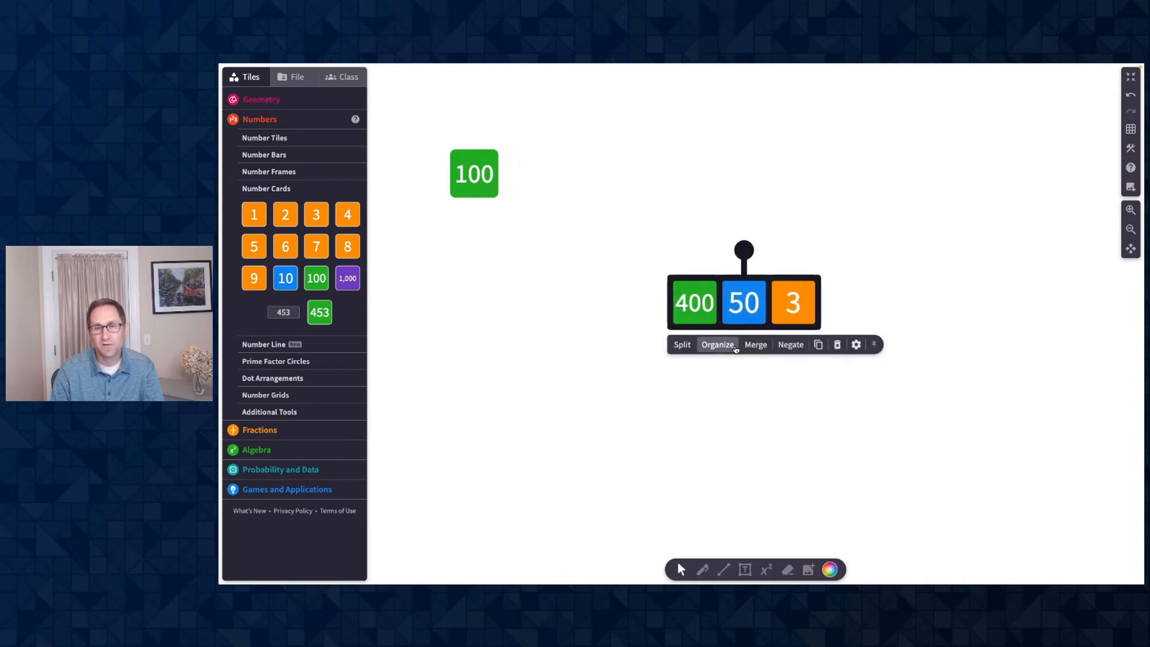
{"action": "left_click", "coordinate": [717, 343]}
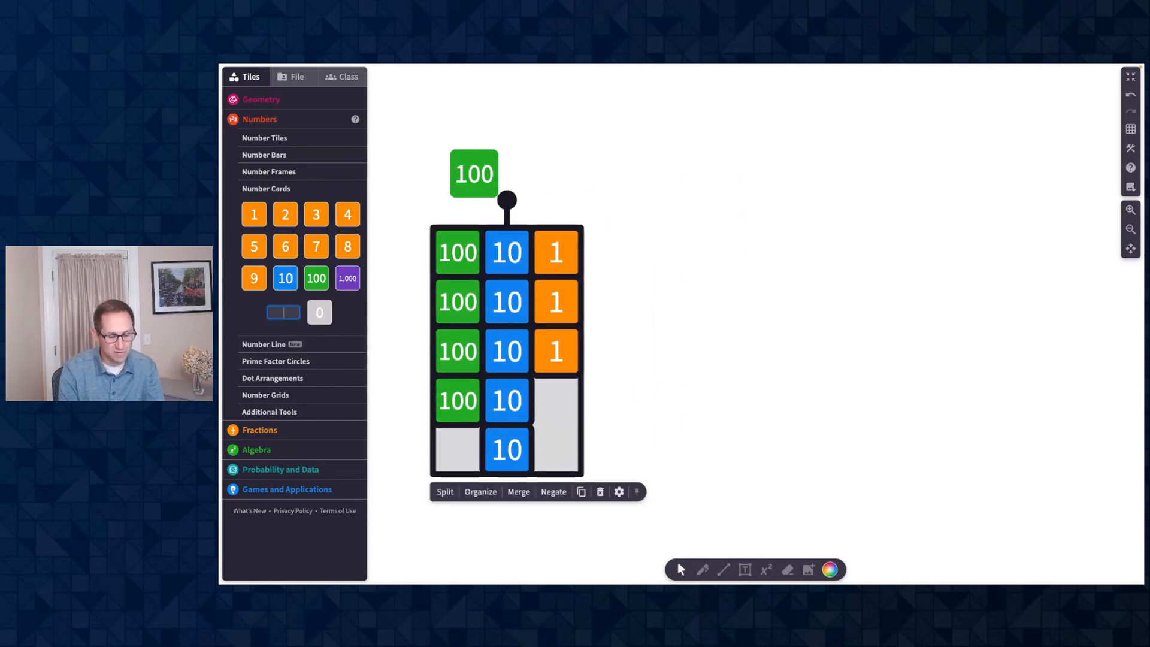
Place a 3,842 number card and split it into place-value parts
{"action": "type", "text": "3842"}
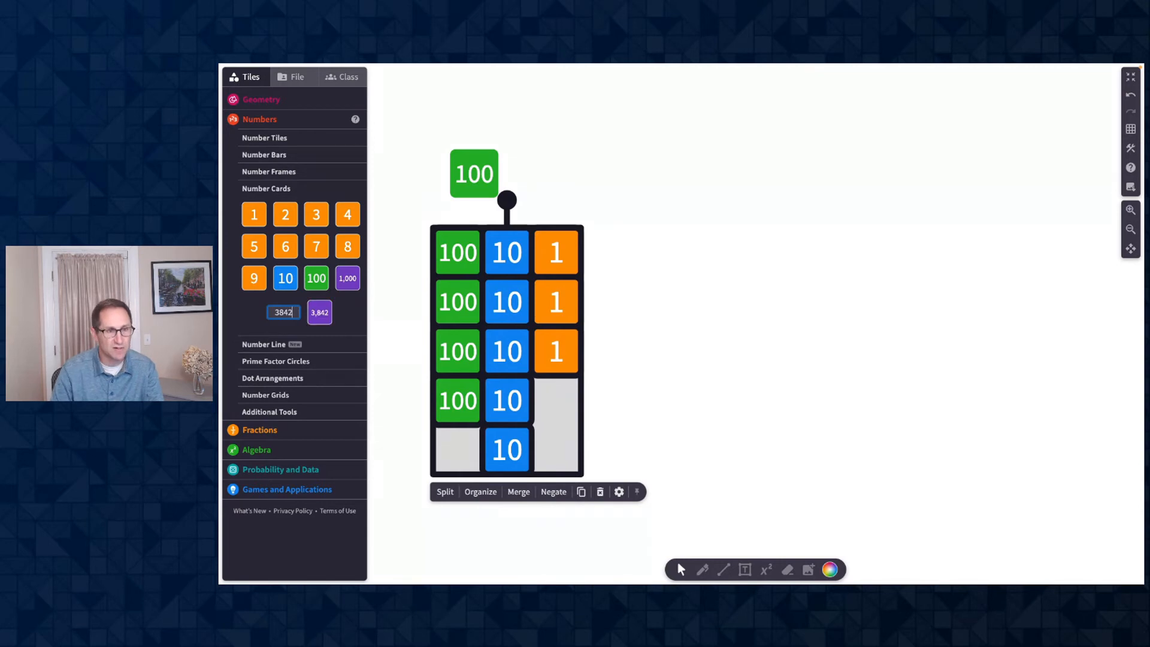
{"action": "left_click_drag", "start_coordinate": [320, 311], "coordinate": [811, 272]}
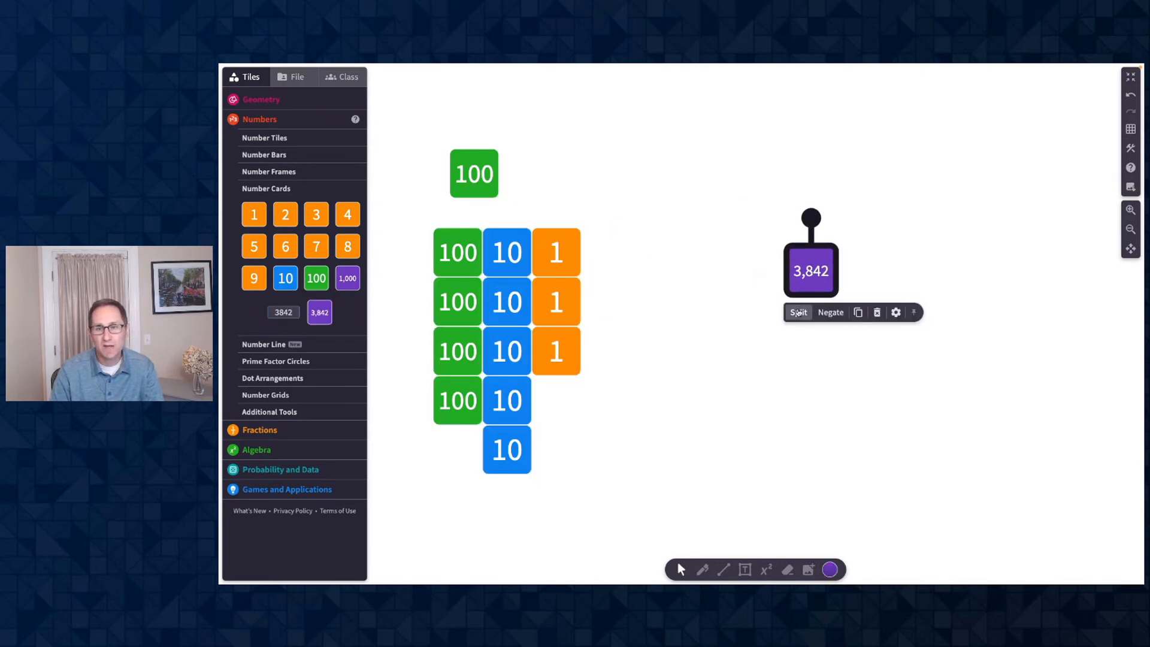
{"action": "left_click", "coordinate": [798, 311]}
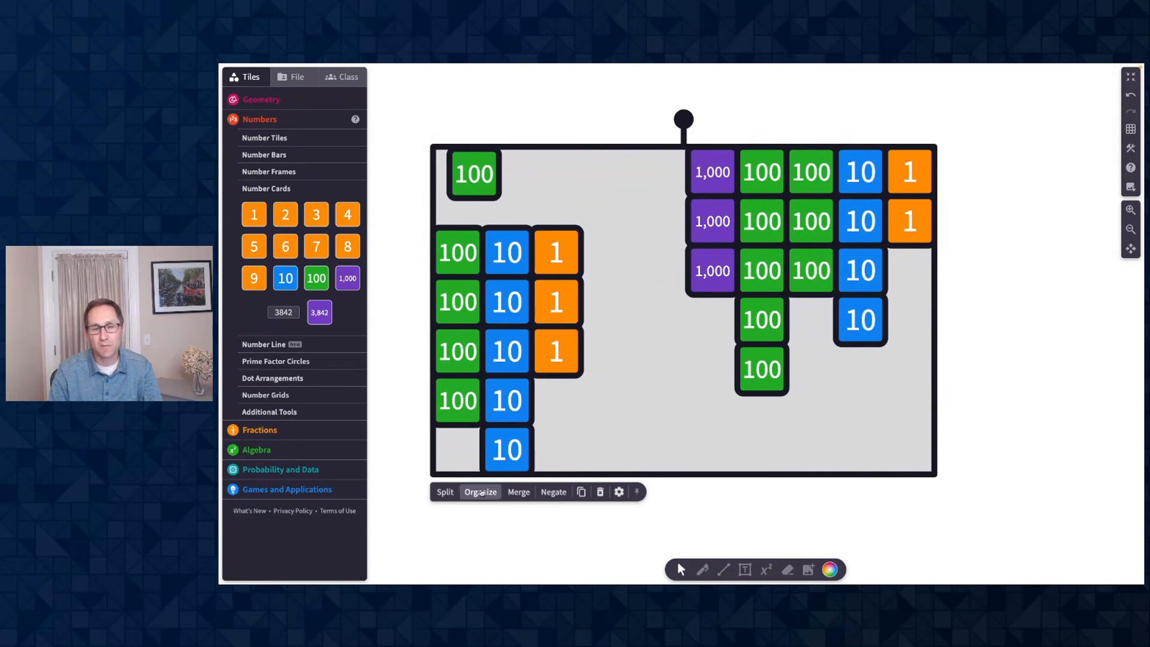
Organize all cards into place-value columns and merge them into 4,395
{"action": "left_click", "coordinate": [480, 491]}
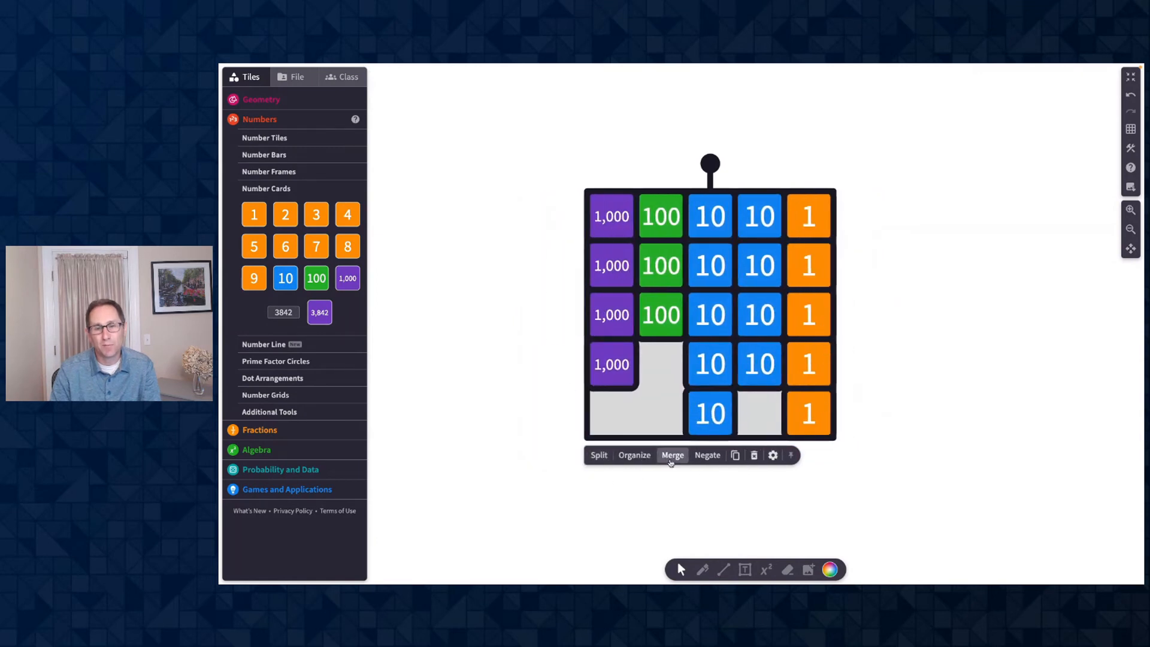
{"action": "left_click", "coordinate": [672, 454]}
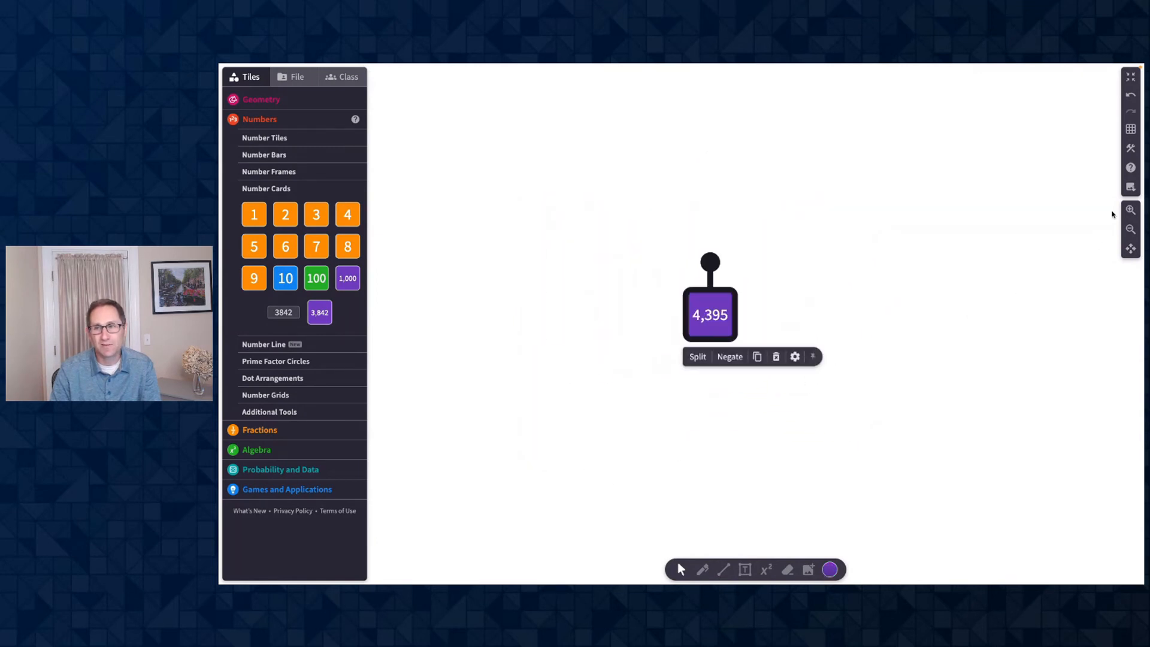
{"action": "left_click", "coordinate": [949, 309]}
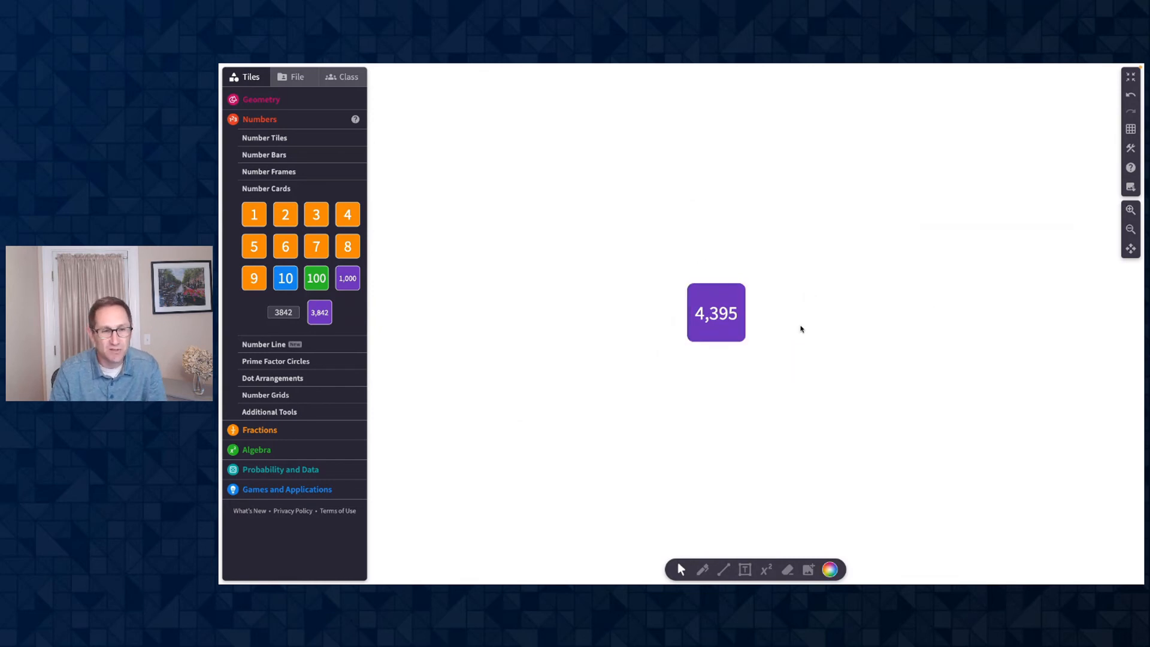
Rotate the 4,395 card through about 9° and 303° using its rotation handle
{"action": "left_click", "coordinate": [715, 312]}
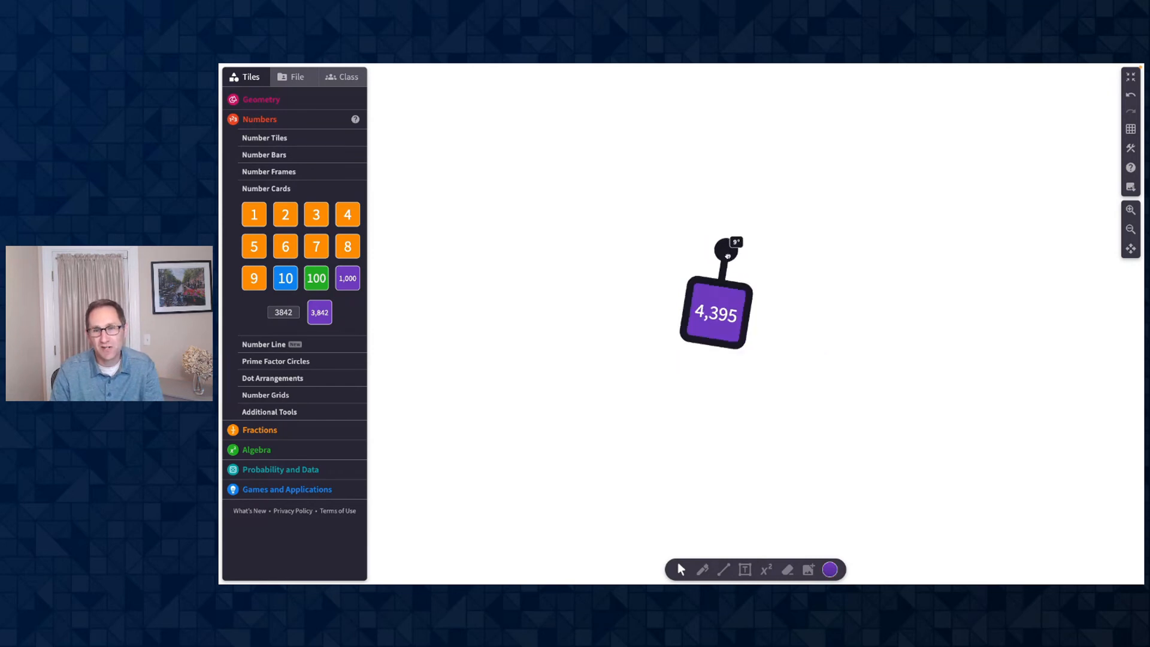
{"action": "left_click_drag", "start_coordinate": [719, 249], "coordinate": [679, 257]}
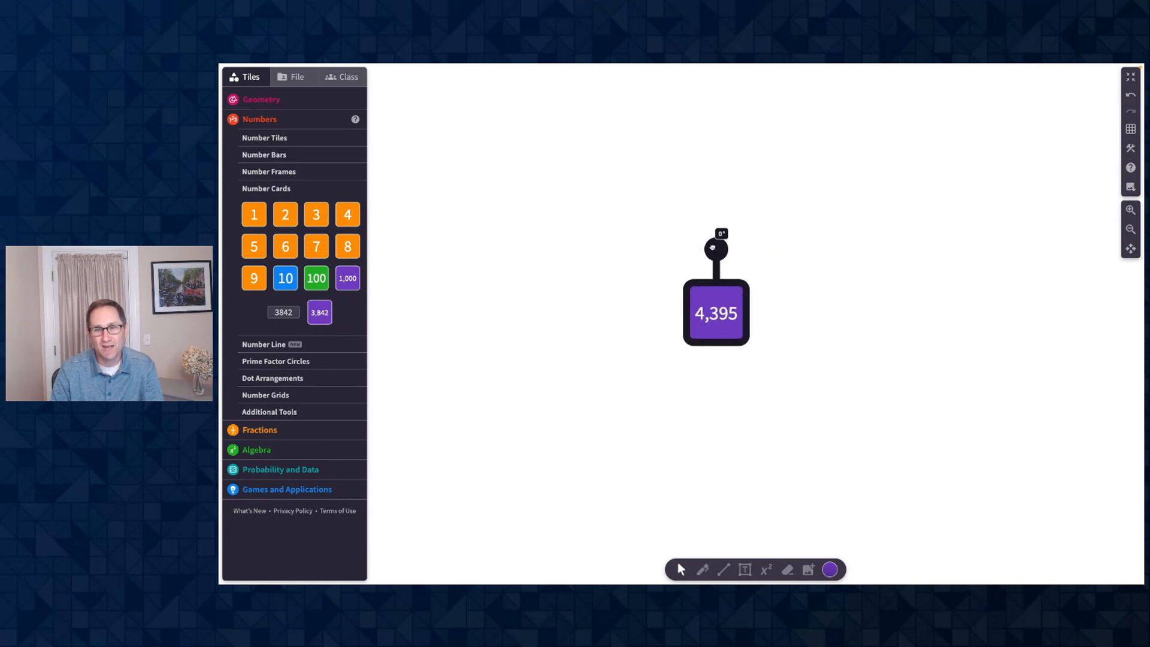
{"action": "left_click_drag", "start_coordinate": [714, 248], "coordinate": [658, 277]}
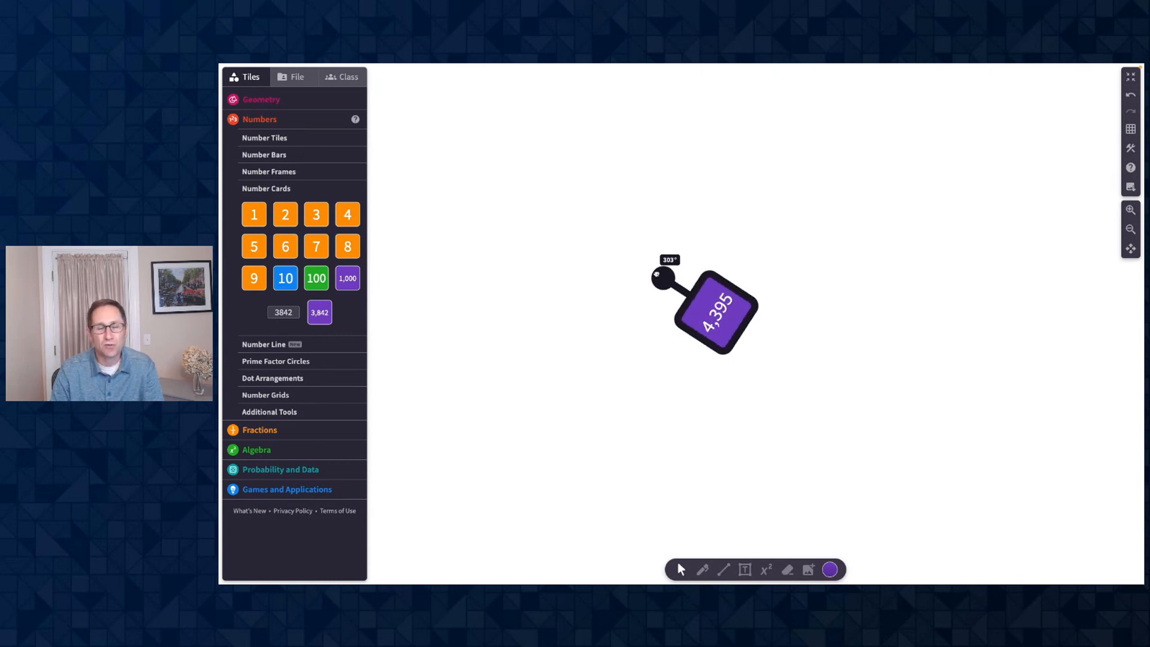
{"action": "left_click_drag", "start_coordinate": [660, 275], "coordinate": [729, 372]}
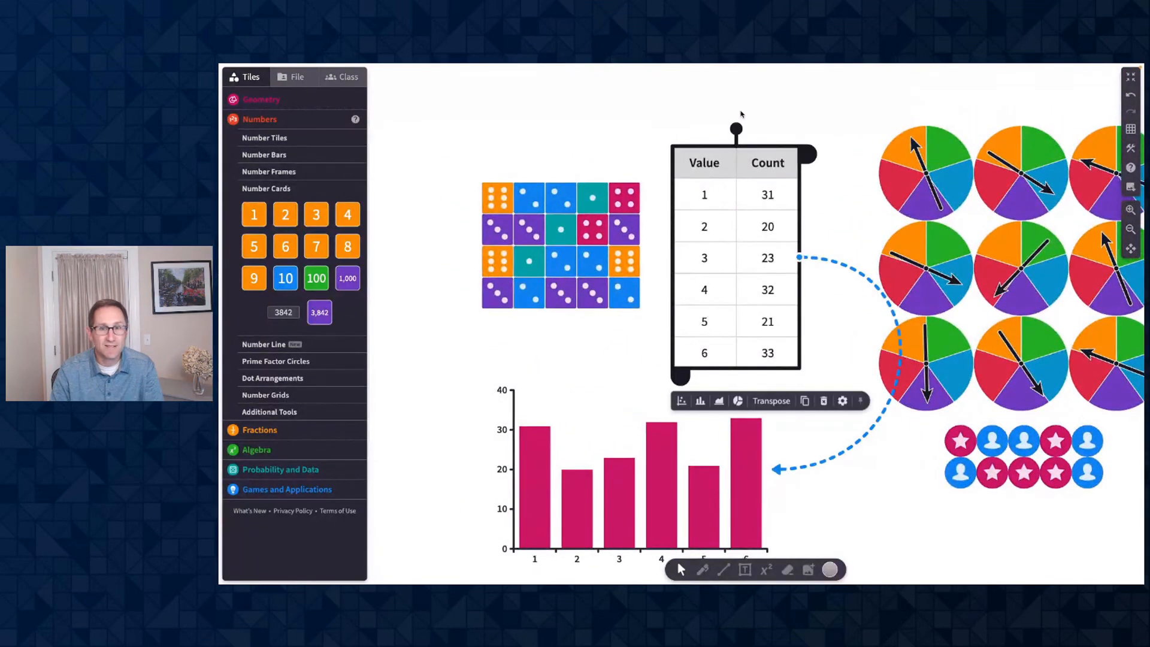
Tilt the dice Value–Count table about 15 degrees
{"action": "left_click_drag", "start_coordinate": [737, 128], "coordinate": [767, 132]}
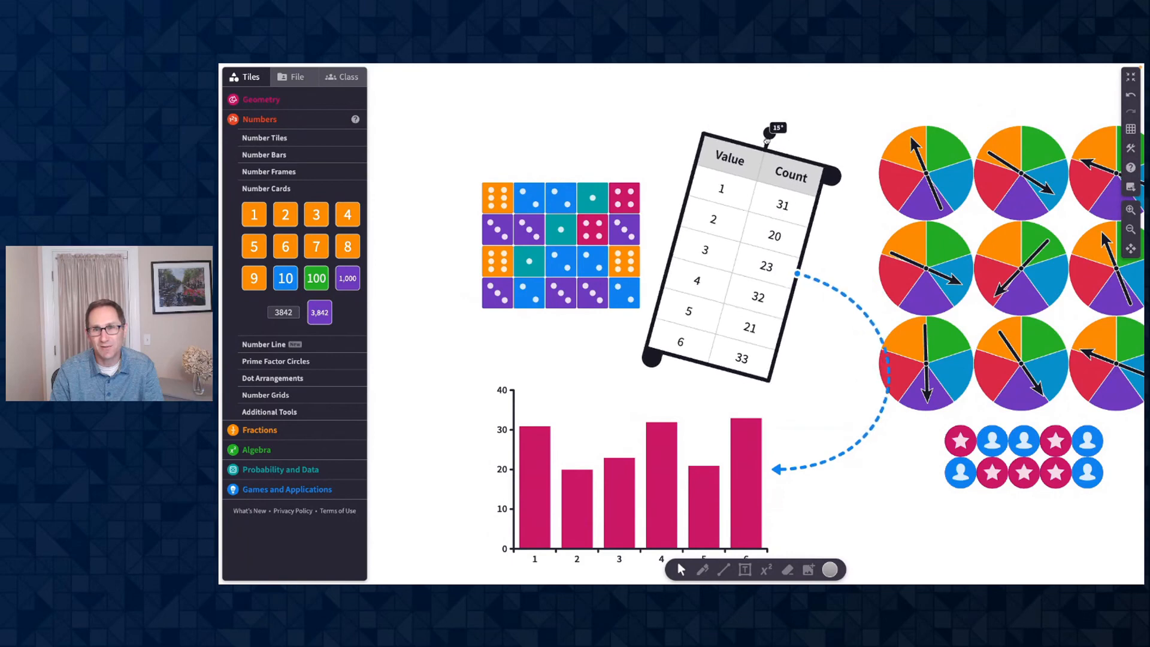